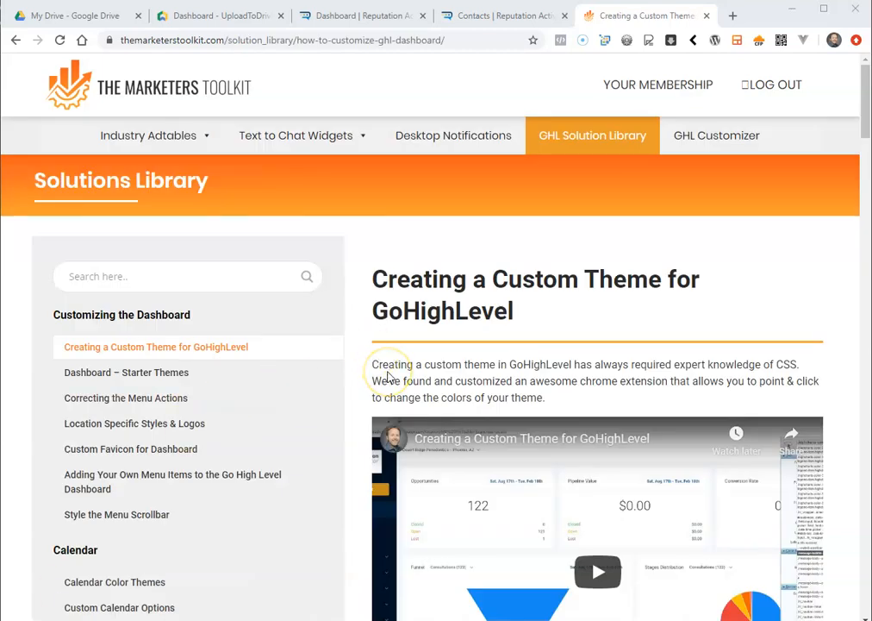
pyautogui.moveTo(543, 301)
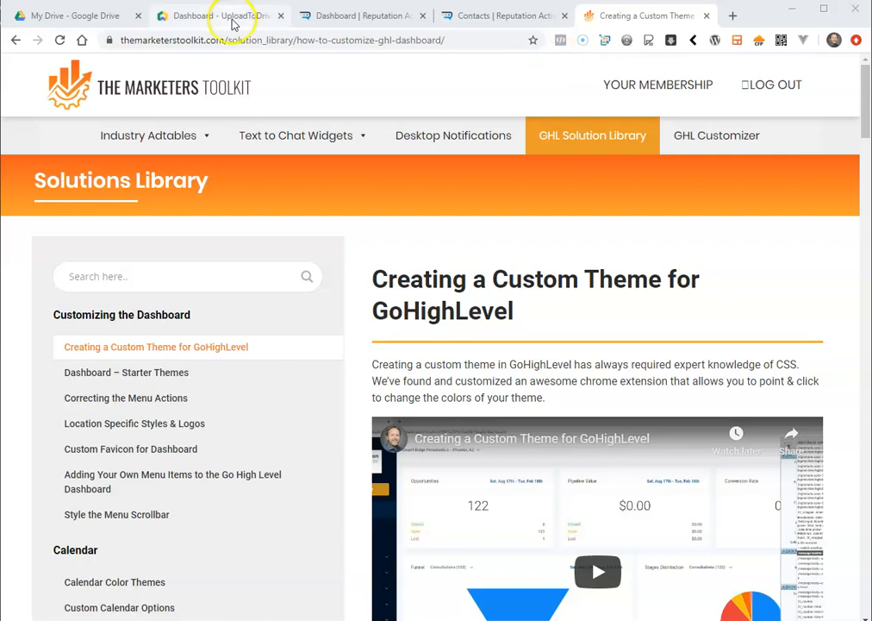
# Switch to the Upload to Drive dashboard showing the Company Logo and Headshots profiles
pyautogui.click(211, 16)
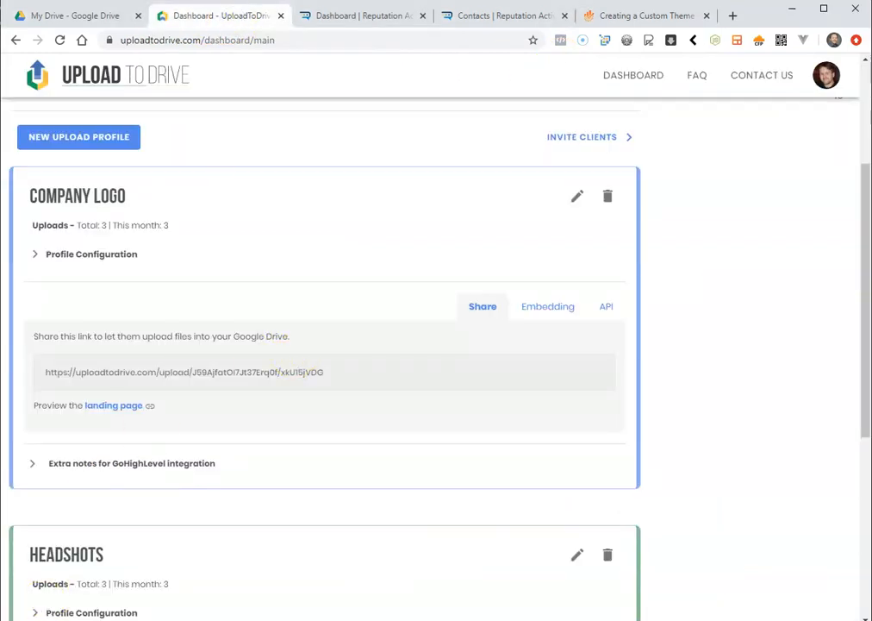
pyautogui.moveTo(245, 395)
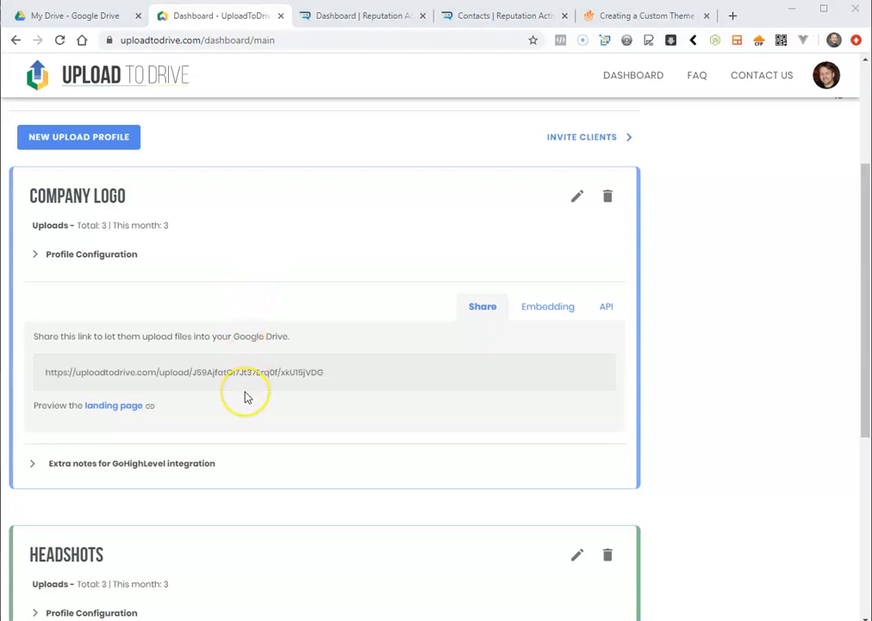
pyautogui.scroll(3)
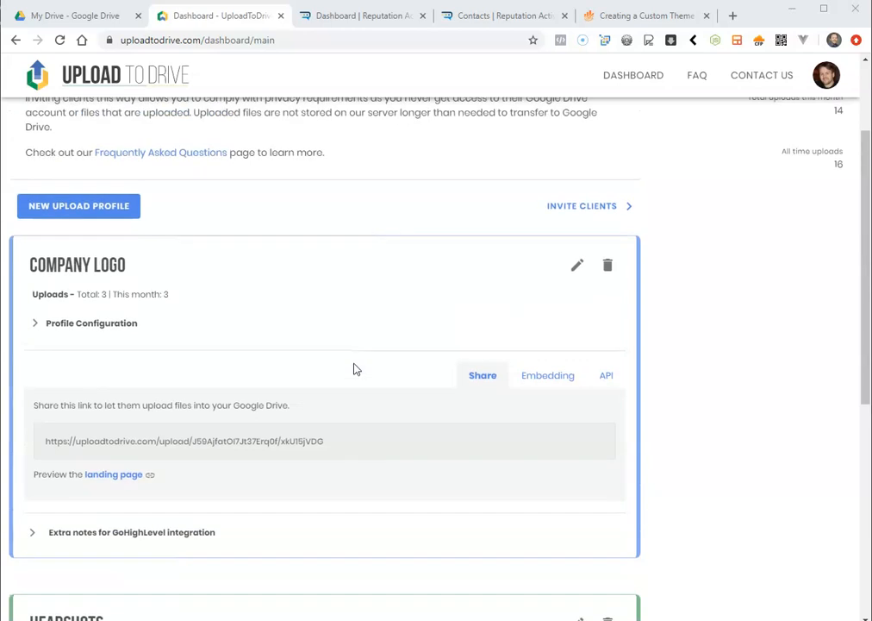
pyautogui.moveTo(340, 351)
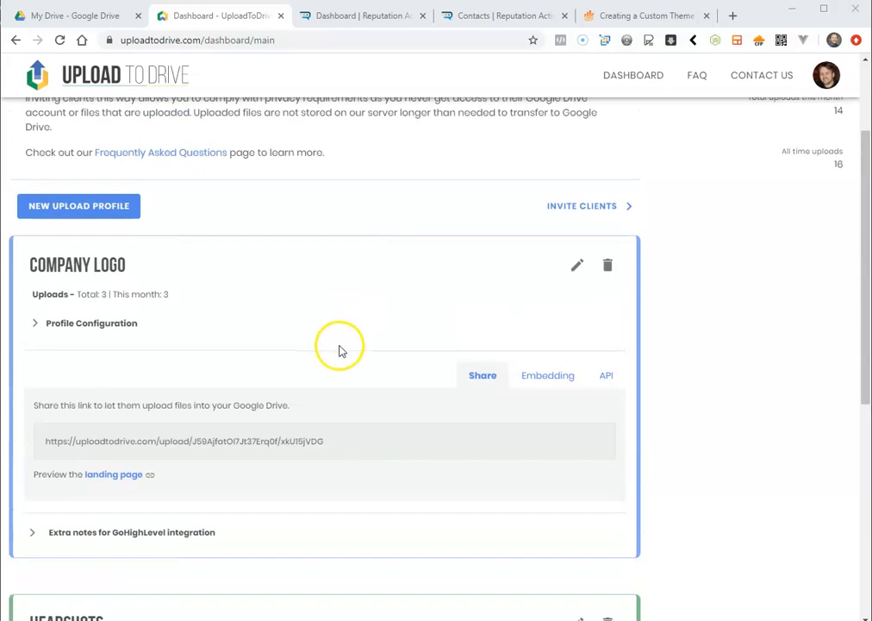
pyautogui.moveTo(547, 375)
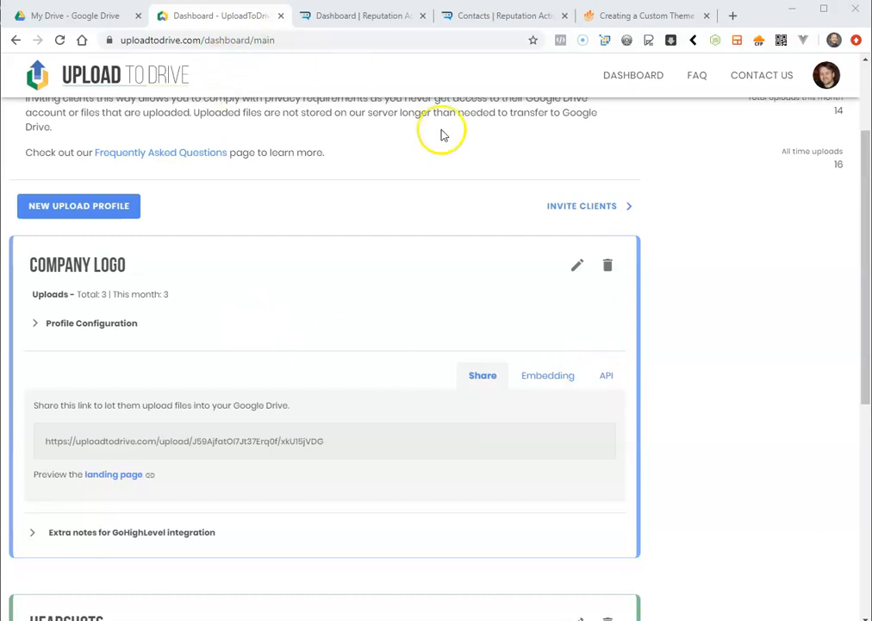
# Set the Company Logo profile to save uploads into the Onboarding Forms Drive folder
pyautogui.click(577, 265)
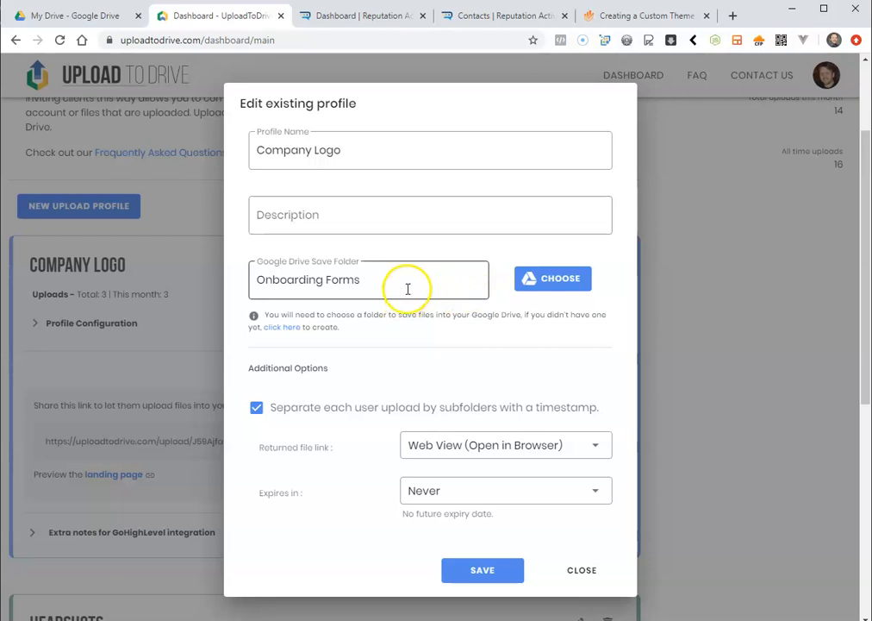
pyautogui.moveTo(573, 278)
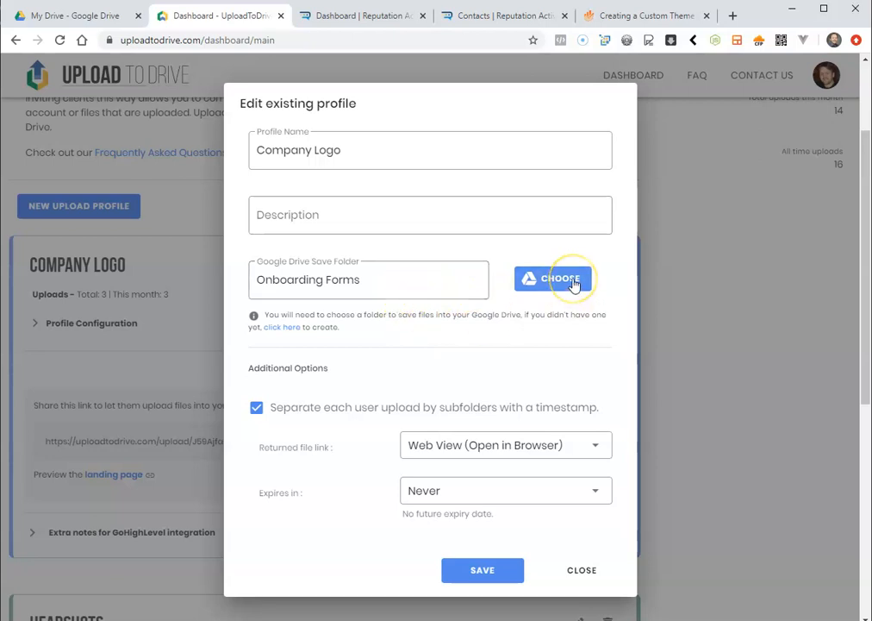
pyautogui.click(553, 278)
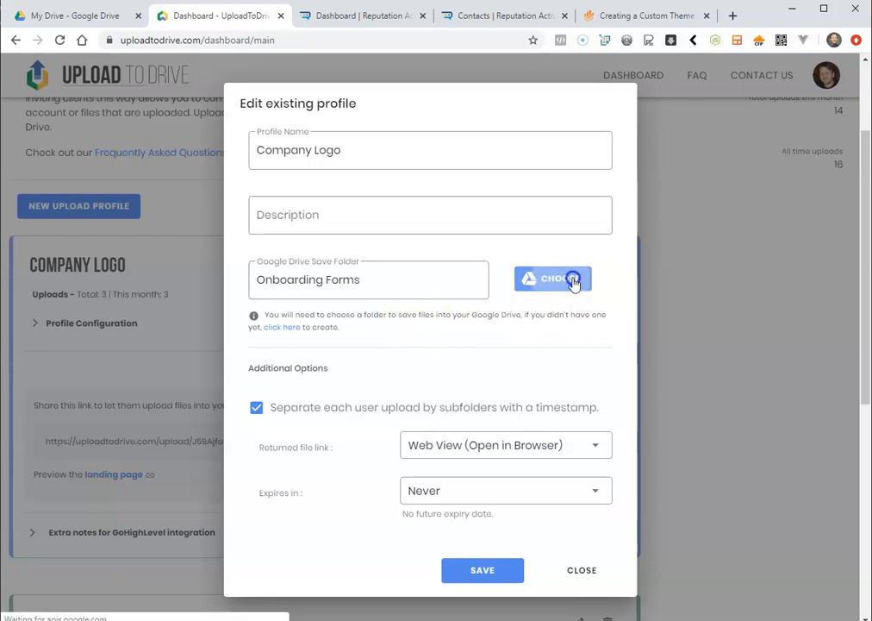
pyautogui.click(552, 279)
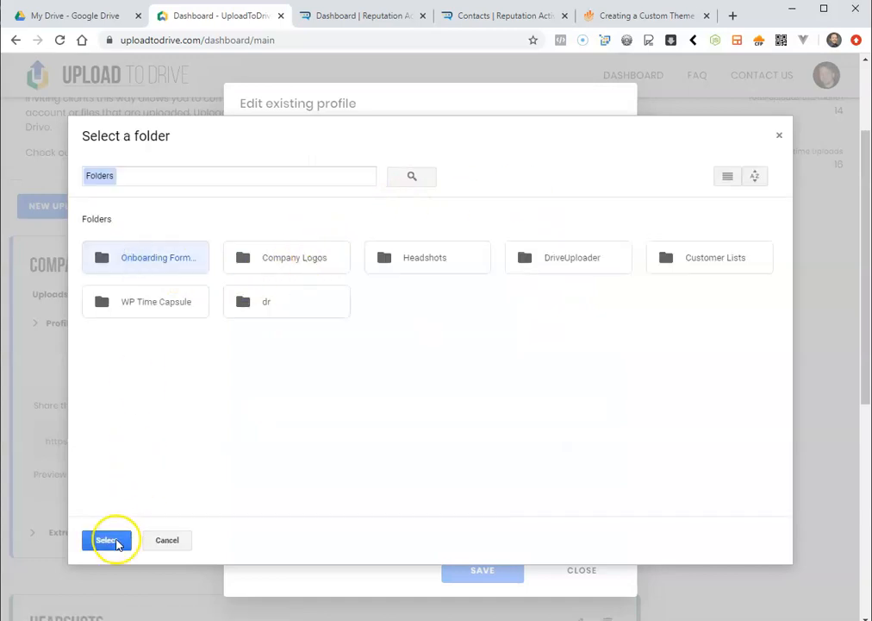
pyautogui.click(106, 539)
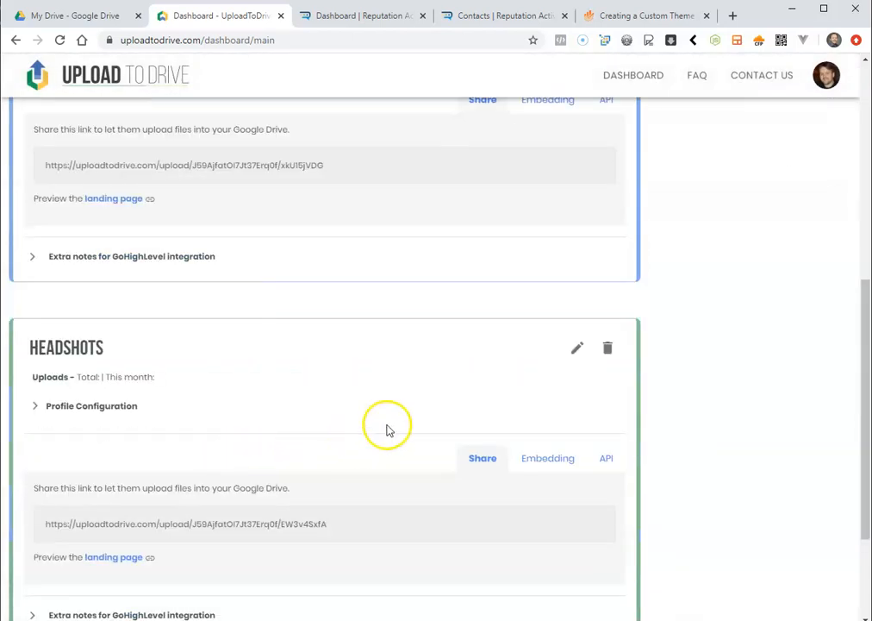
# Point the Headshots profile's save folder to Onboarding Forms as well
pyautogui.click(576, 348)
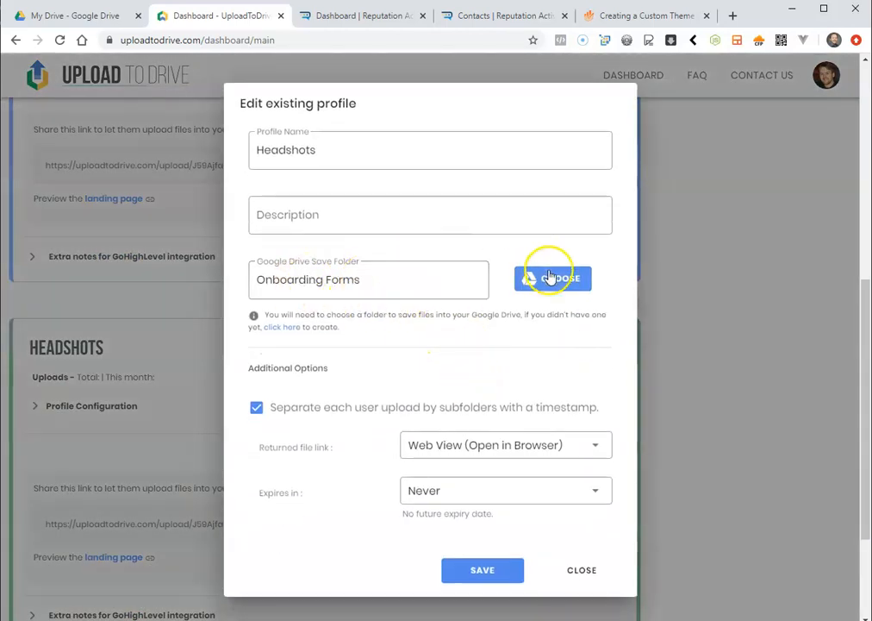
pyautogui.click(552, 278)
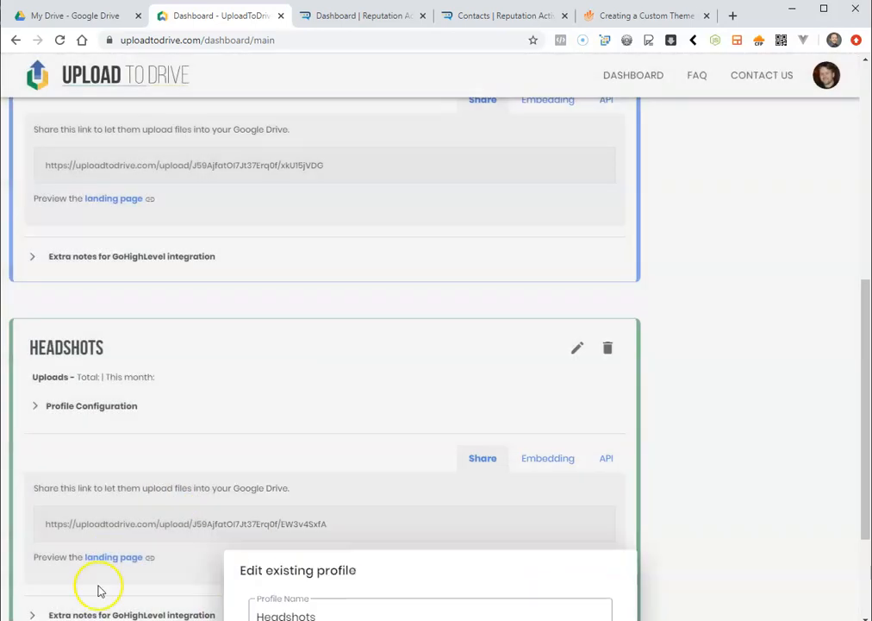
pyautogui.scroll(3)
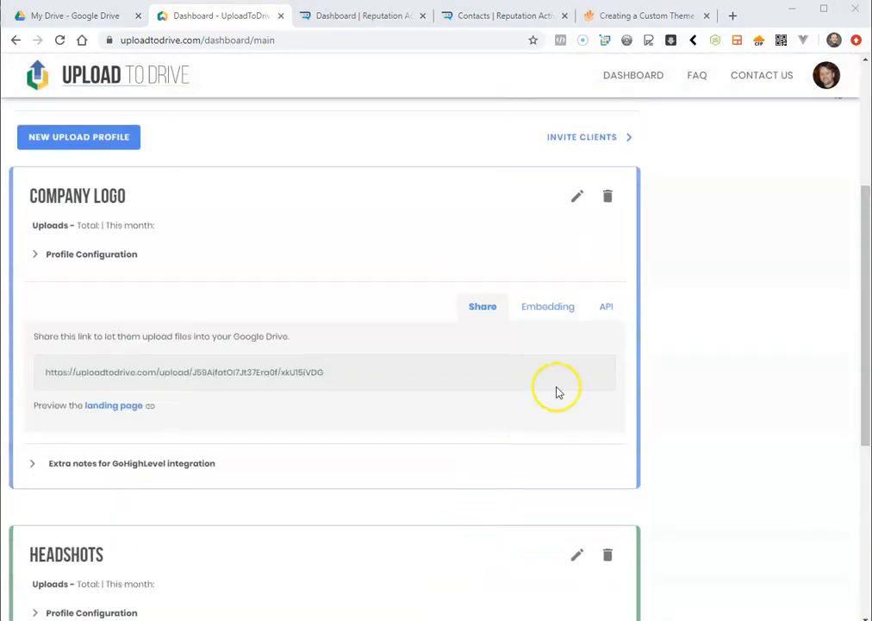
# Preview the Company Logo upload landing page, then copy its API embed code
pyautogui.click(606, 306)
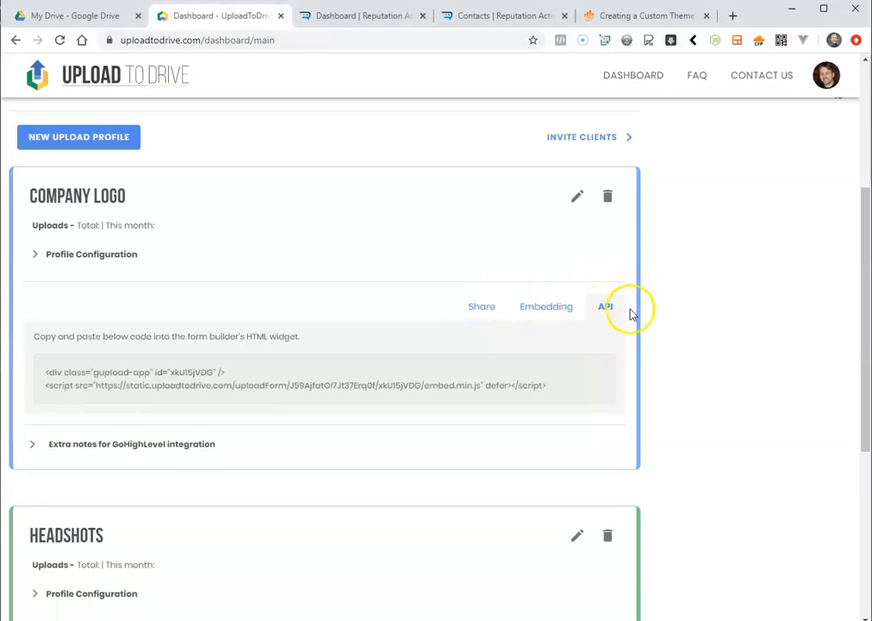
pyautogui.click(481, 307)
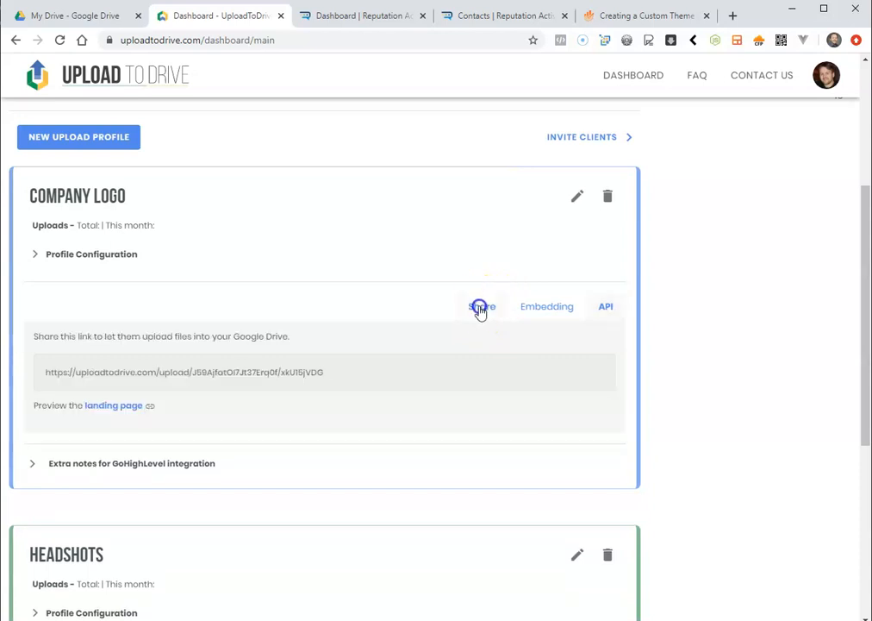
pyautogui.click(113, 405)
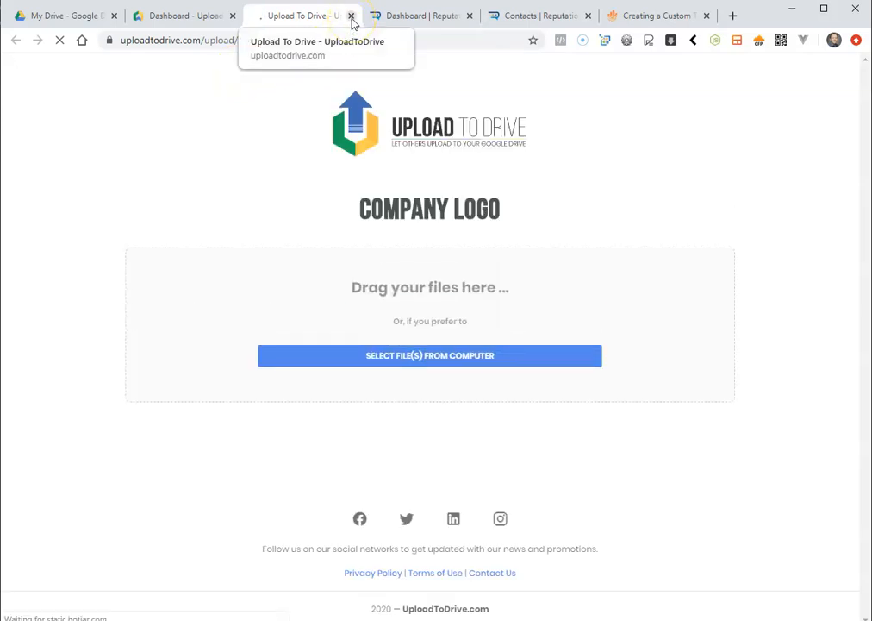
pyautogui.click(351, 16)
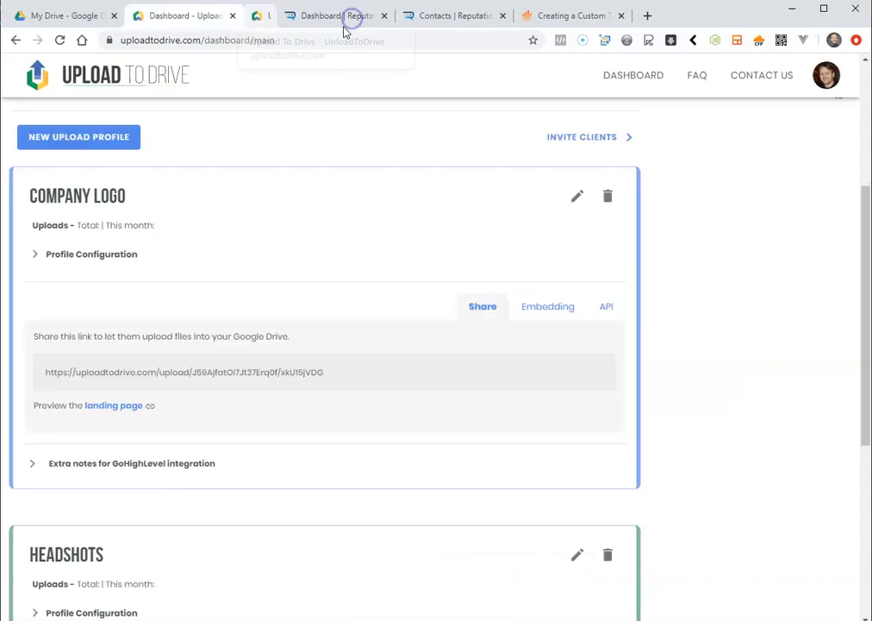
pyautogui.click(605, 306)
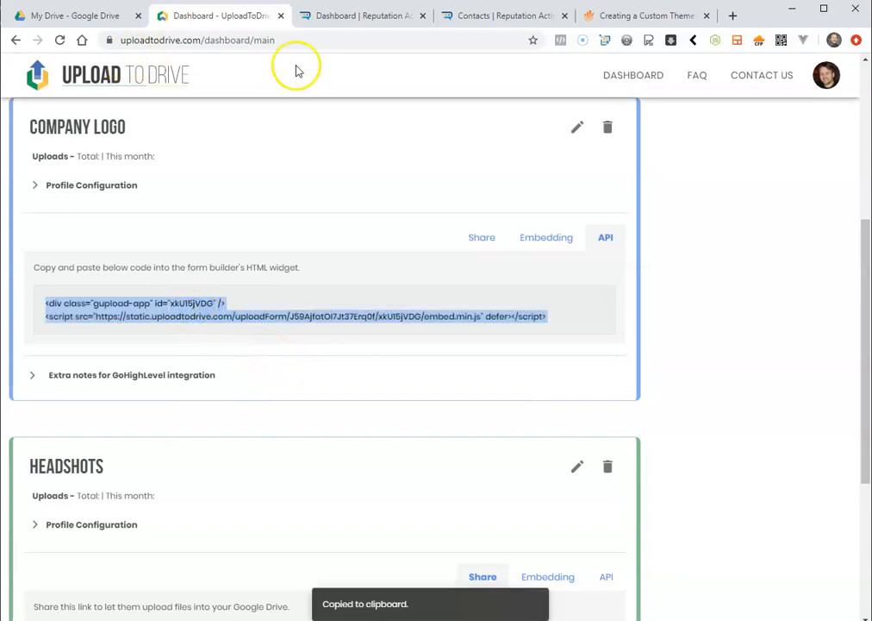
# Drag an Html element onto the Onboarding Form Example below 'Upload Your Company Logo'
pyautogui.click(362, 15)
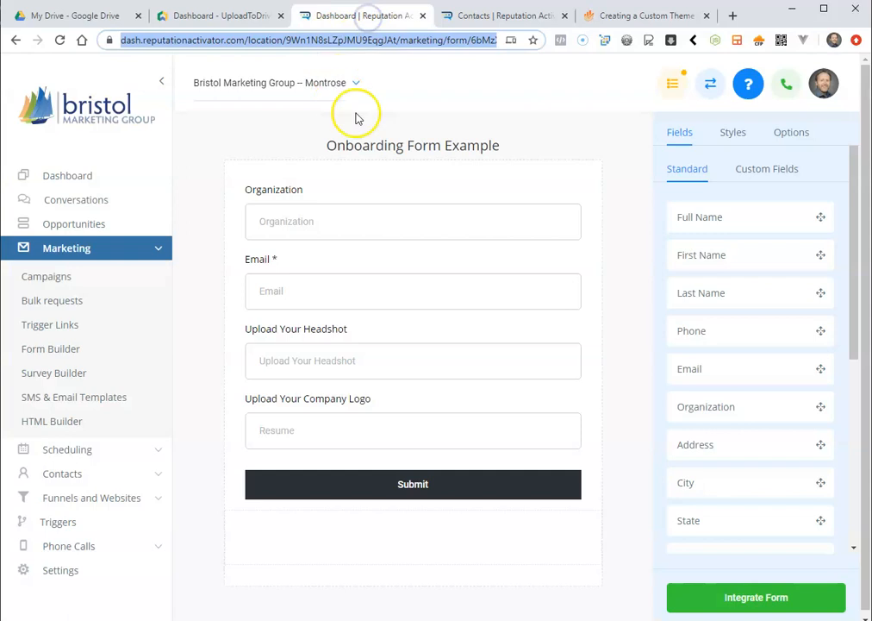
pyautogui.moveTo(363, 372)
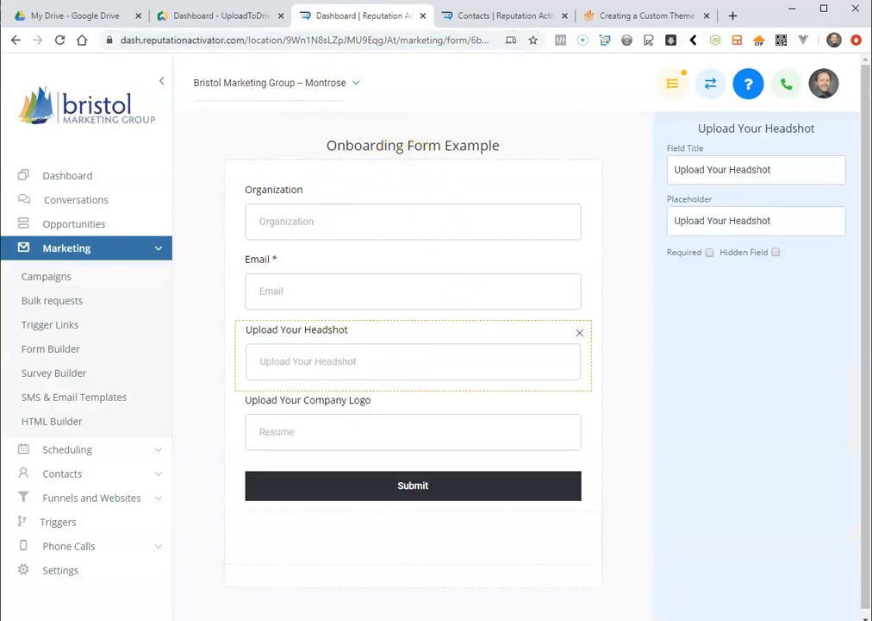
pyautogui.click(220, 16)
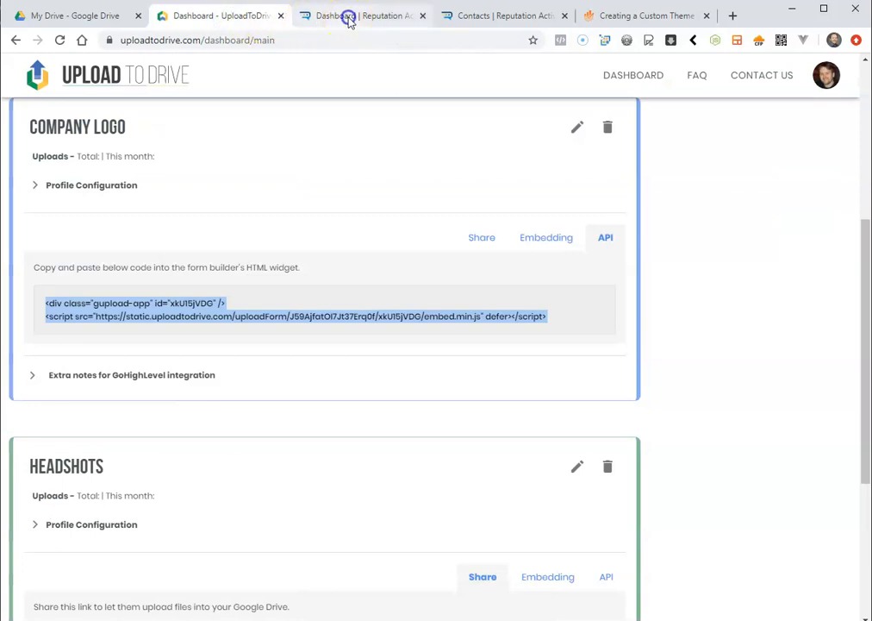
pyautogui.click(362, 16)
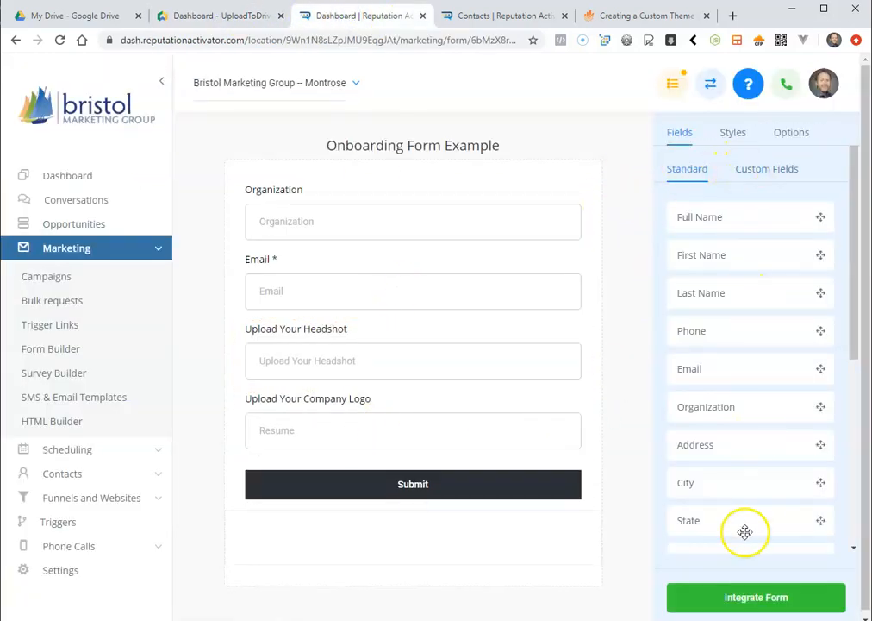
pyautogui.scroll(-3)
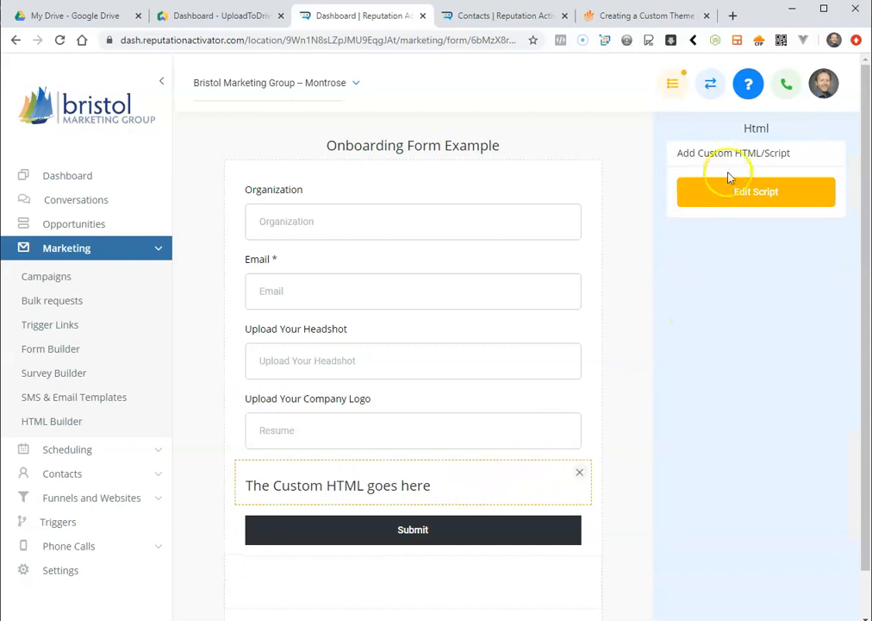
# Save the Company Logo widget script in the HTML block and add a second HTML block
pyautogui.click(756, 191)
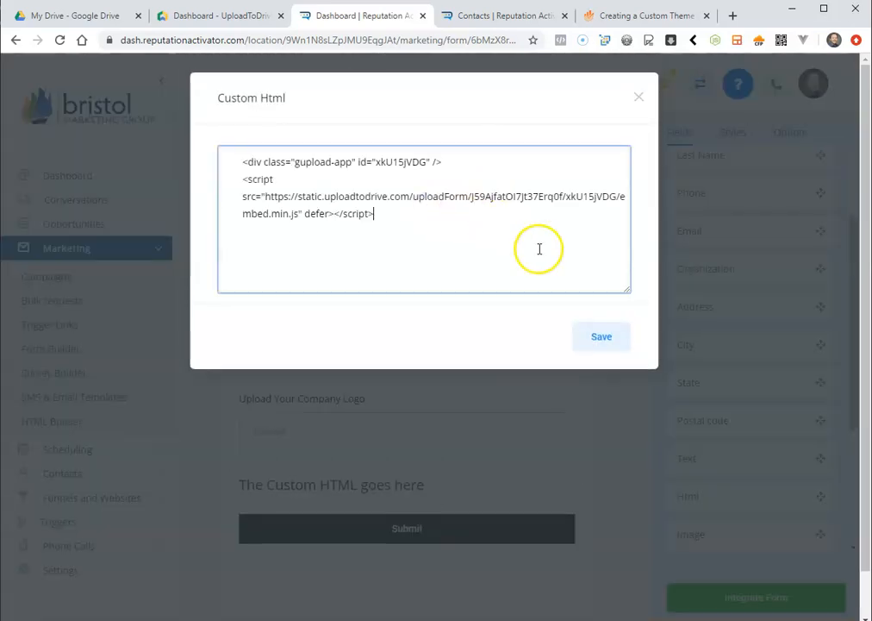
pyautogui.click(601, 336)
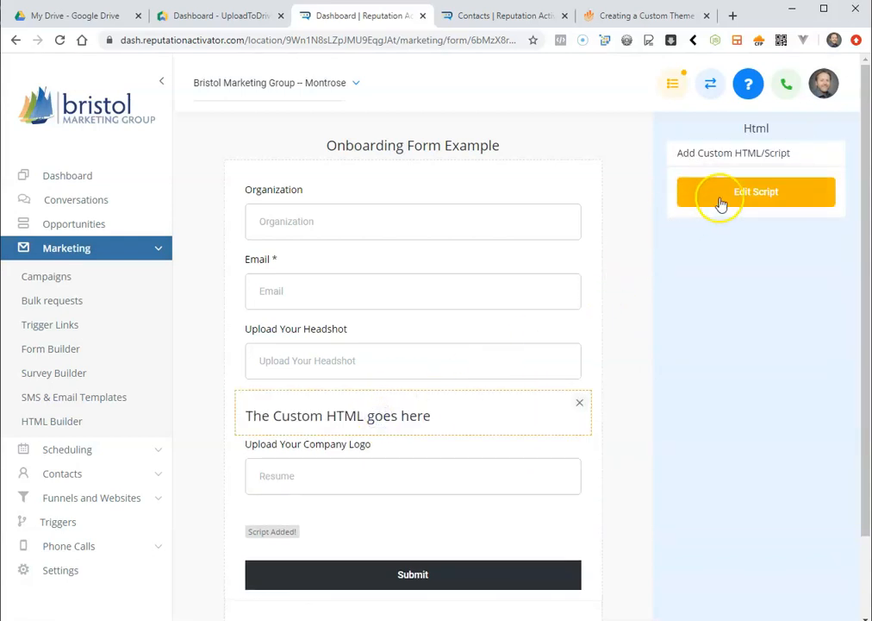
pyautogui.click(756, 191)
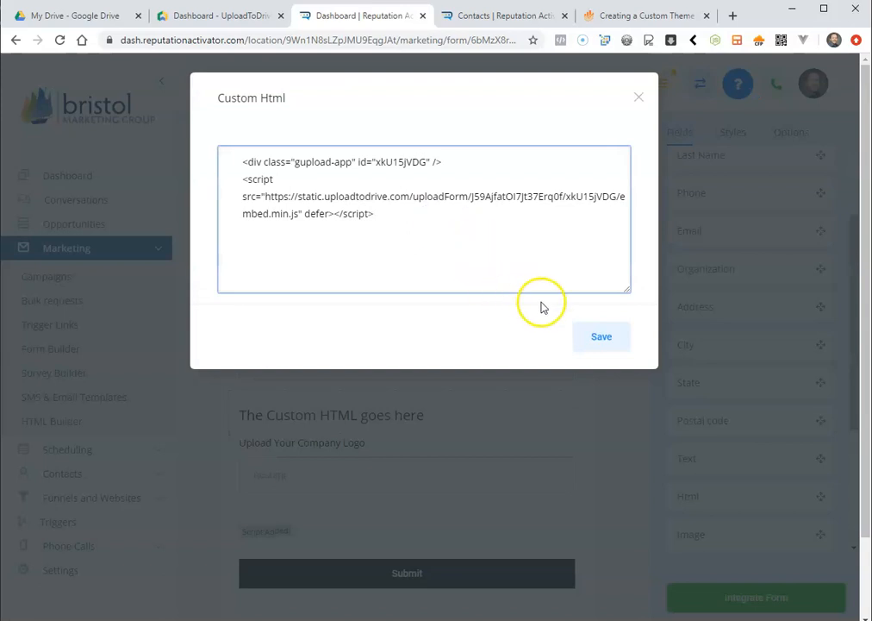
pyautogui.click(601, 337)
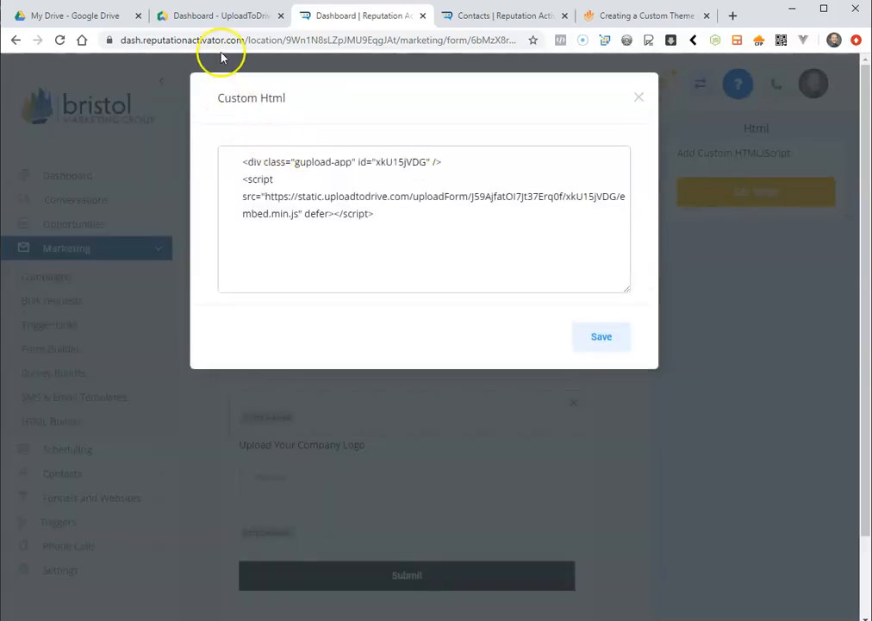
# Copy the Headshots profile's embed code from Upload to Drive back into the form builder
pyautogui.click(219, 15)
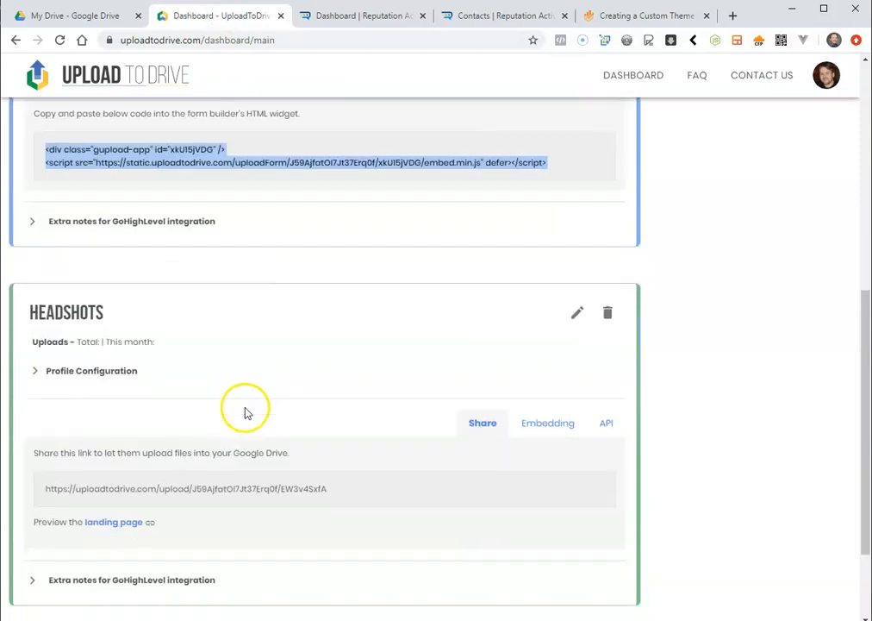
pyautogui.click(606, 423)
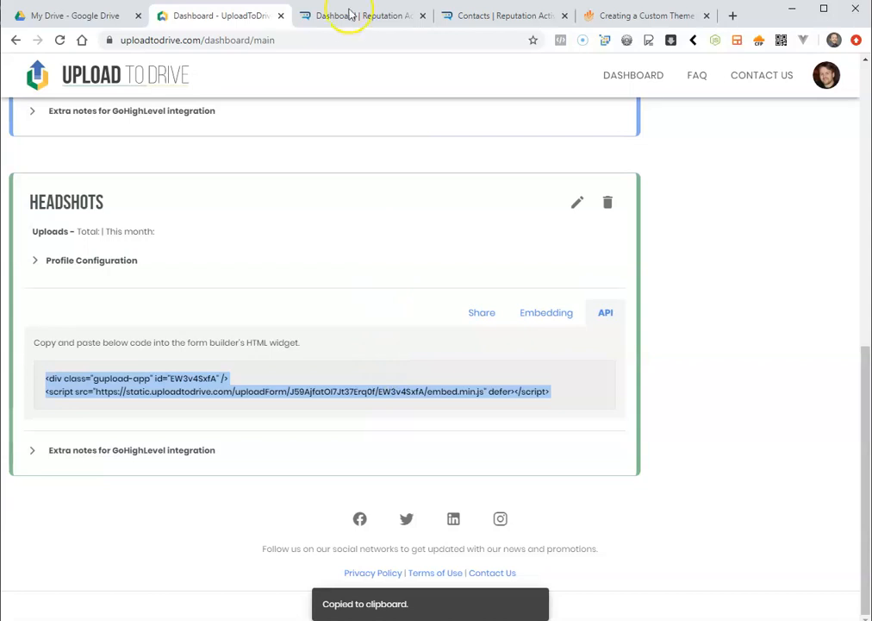
pyautogui.click(362, 16)
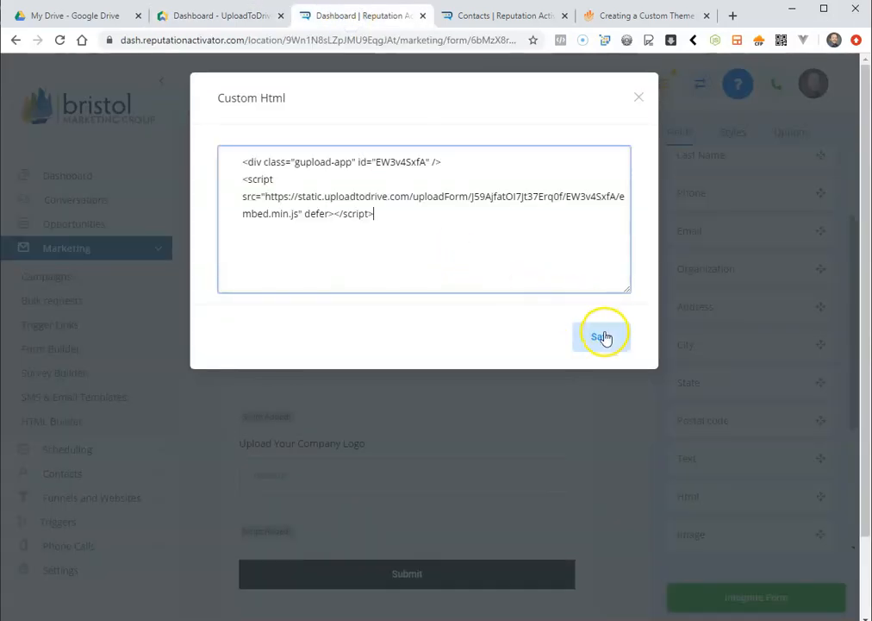
# Save the pasted Headshots script in the Custom Html dialog
pyautogui.click(603, 335)
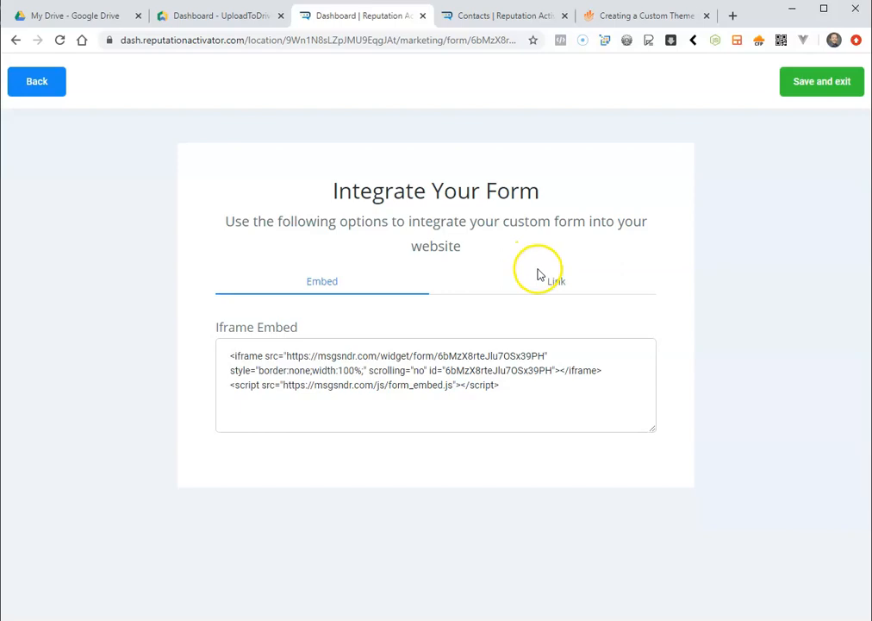
# Open the live form, enter Organization 'Bristol Marketing' and an email, and choose a headshot
pyautogui.click(556, 280)
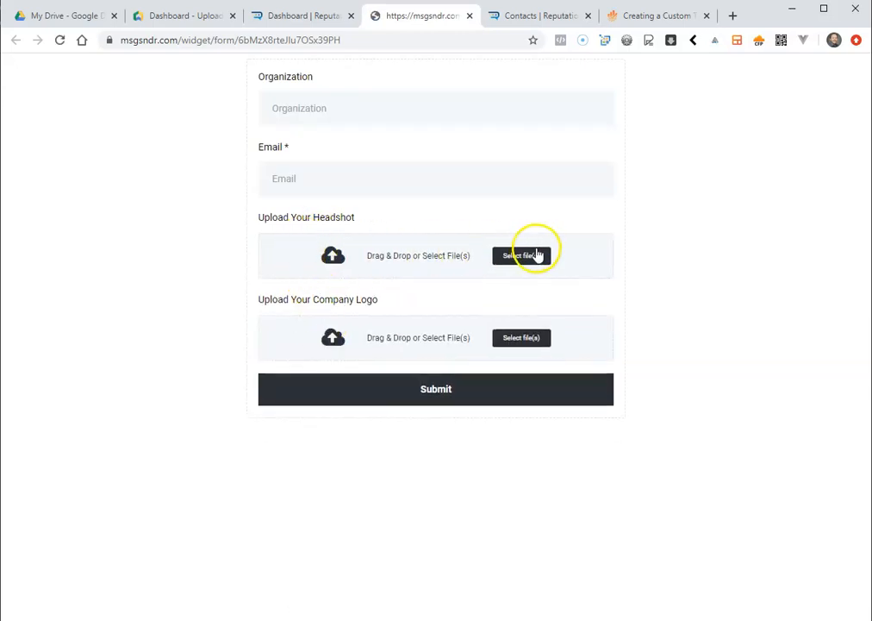
pyautogui.moveTo(343, 266)
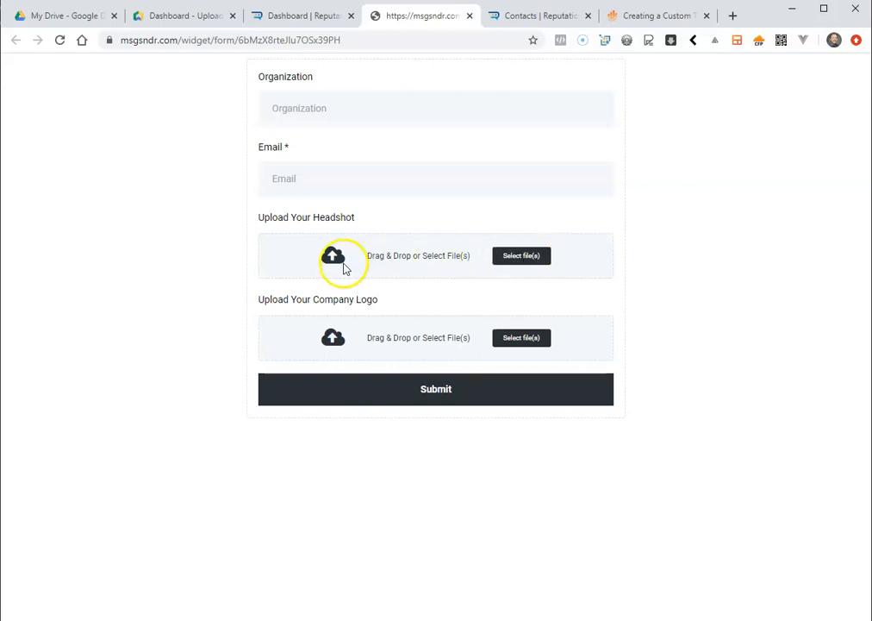
pyautogui.moveTo(349, 263)
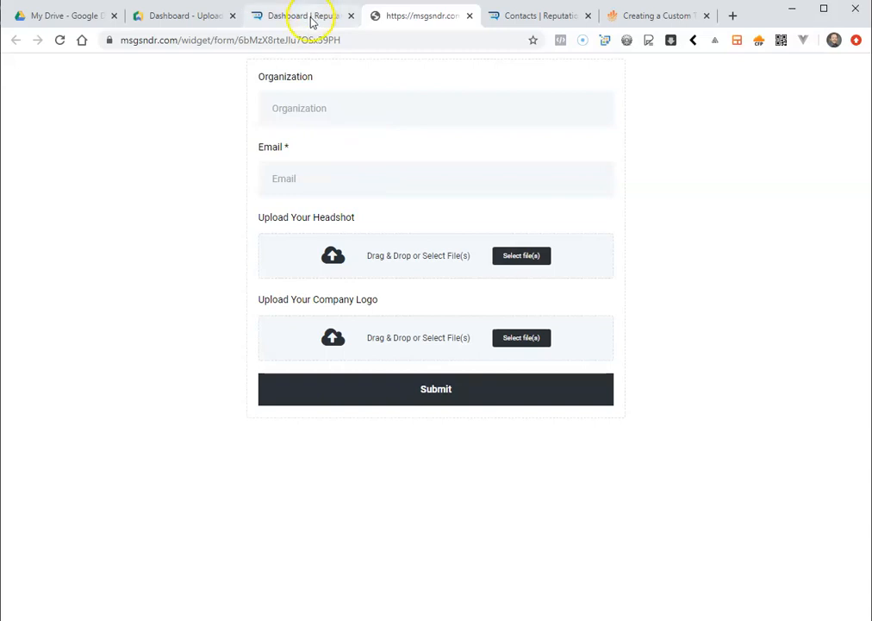
pyautogui.click(302, 15)
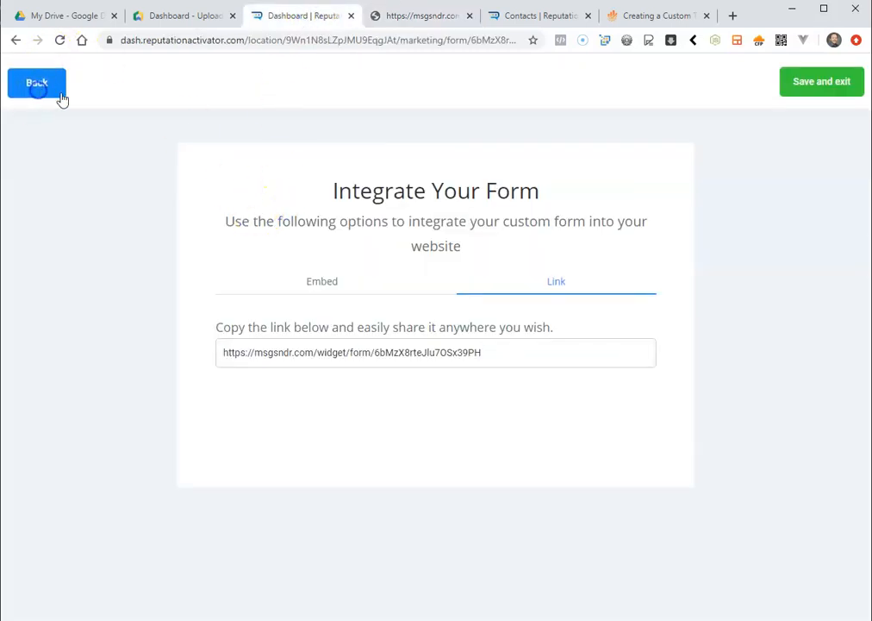
pyautogui.click(181, 16)
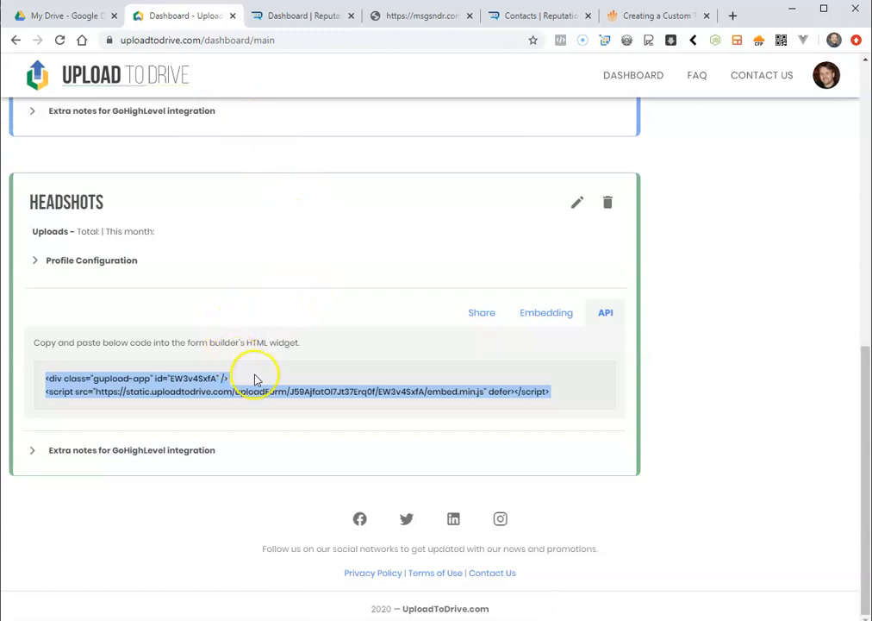
pyautogui.moveTo(257, 379)
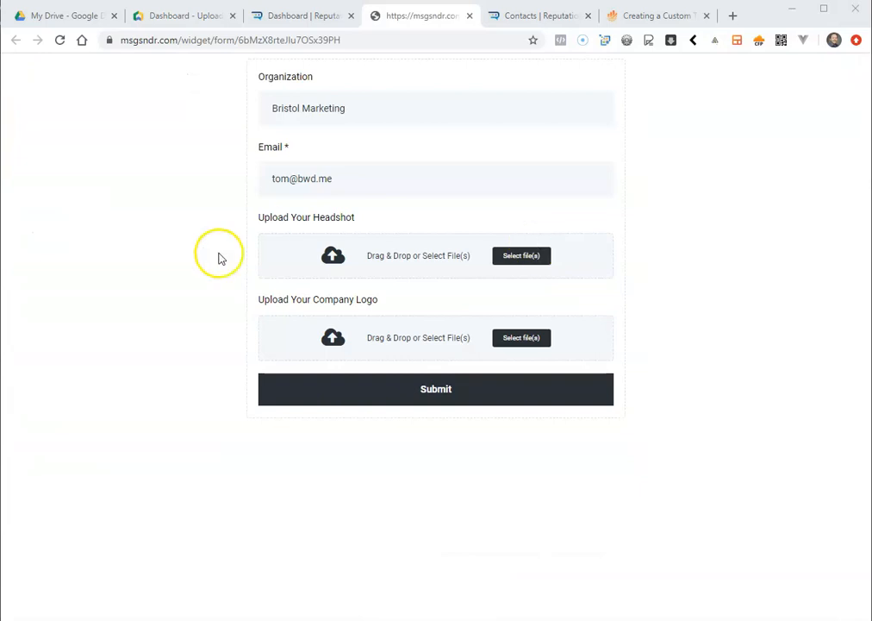
pyautogui.click(521, 255)
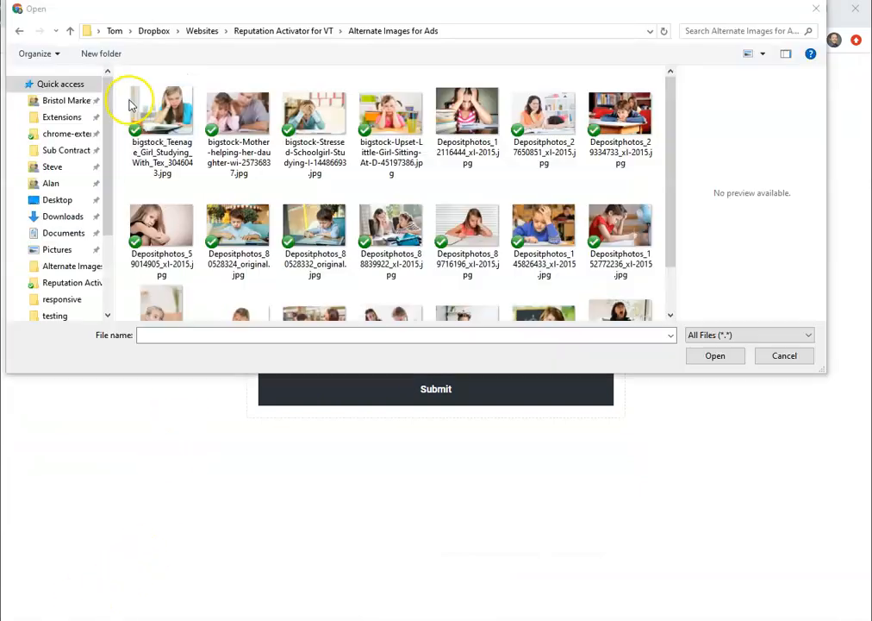
# Upload the teenage girl studying photo as headshot and two other photos as company logos
pyautogui.click(715, 355)
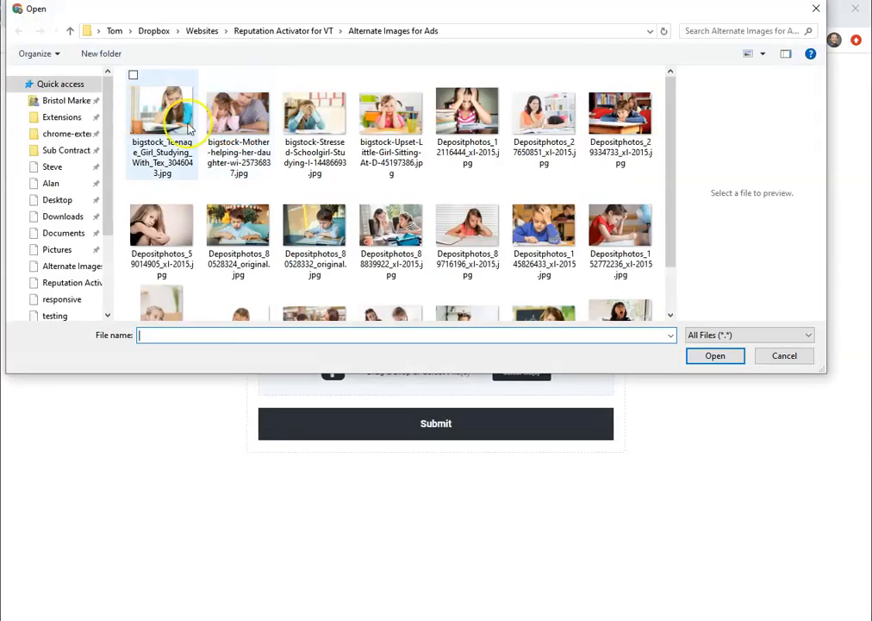
pyautogui.click(315, 110)
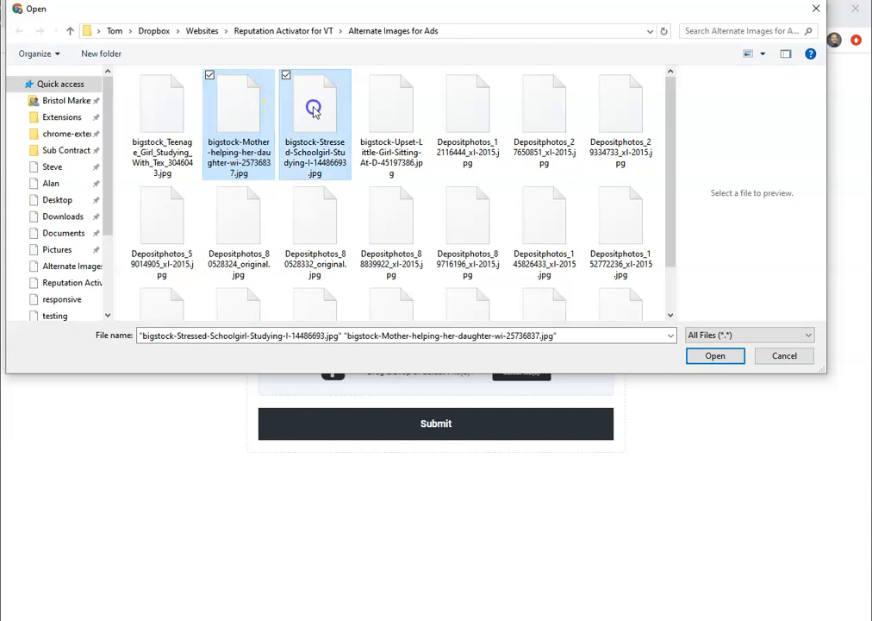
pyautogui.click(714, 355)
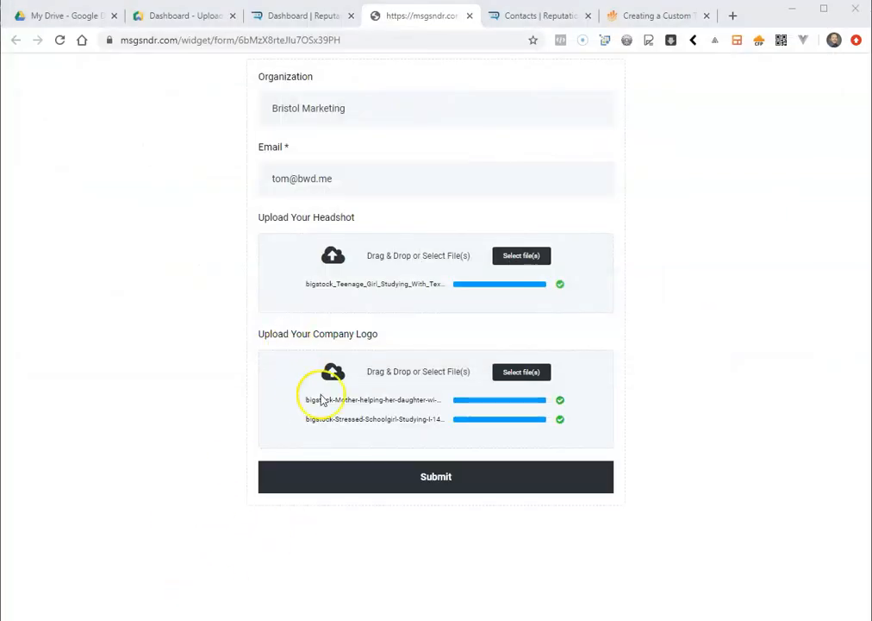
pyautogui.moveTo(446, 481)
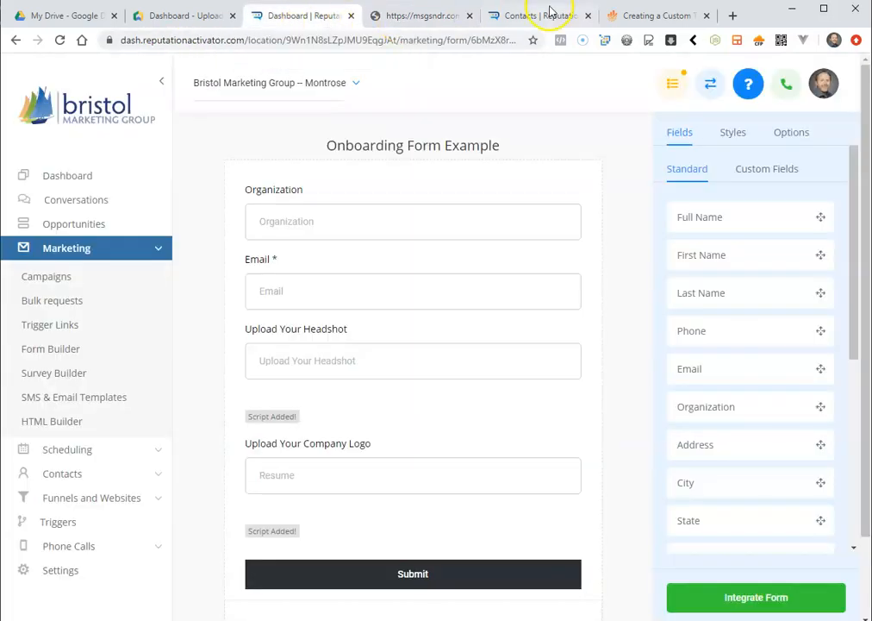
pyautogui.click(539, 16)
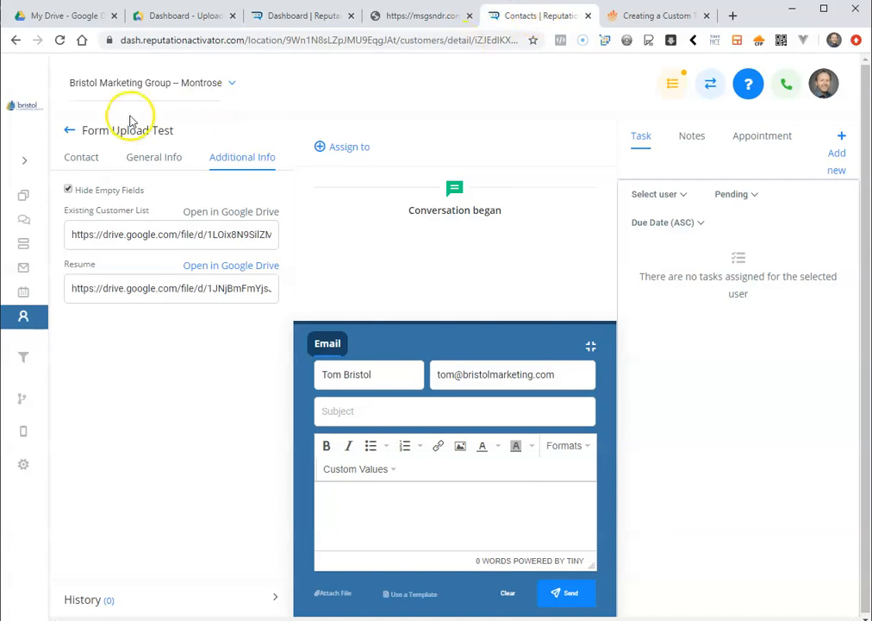
pyautogui.moveTo(128, 153)
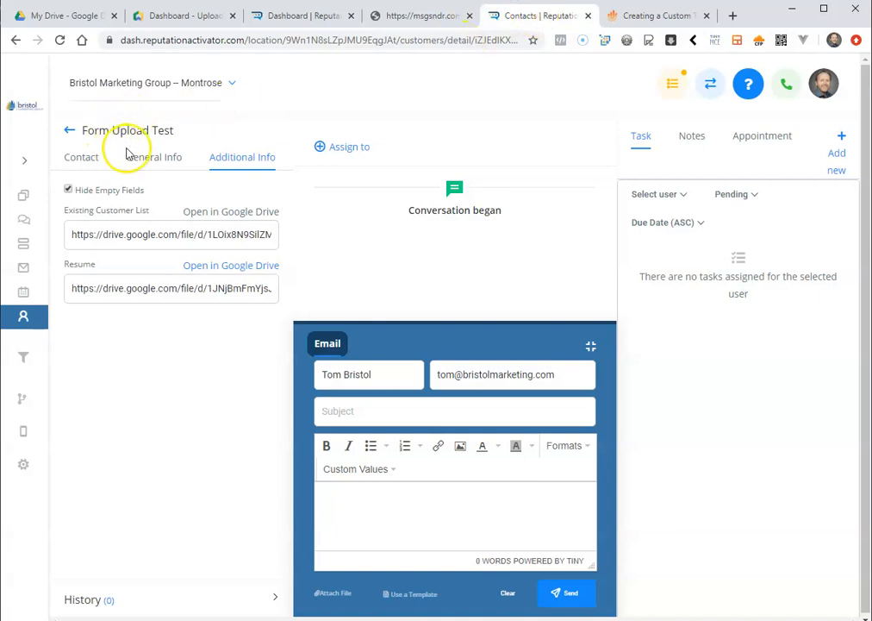
pyautogui.moveTo(169, 223)
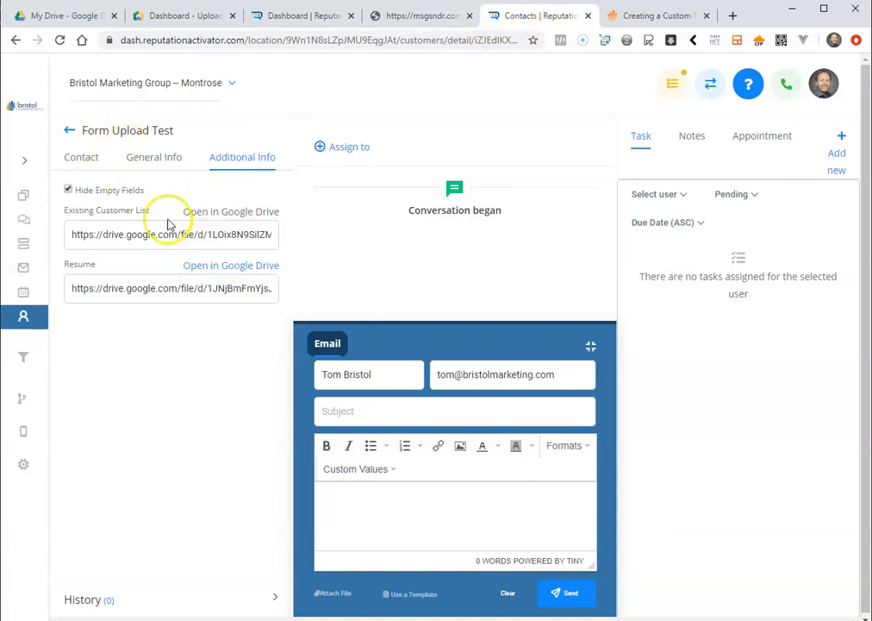
pyautogui.click(153, 157)
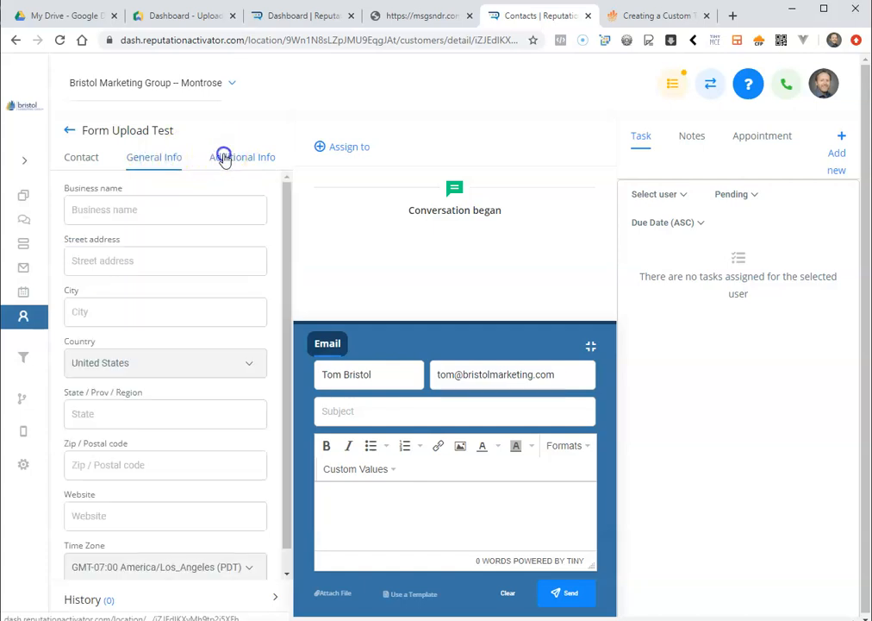
pyautogui.click(243, 156)
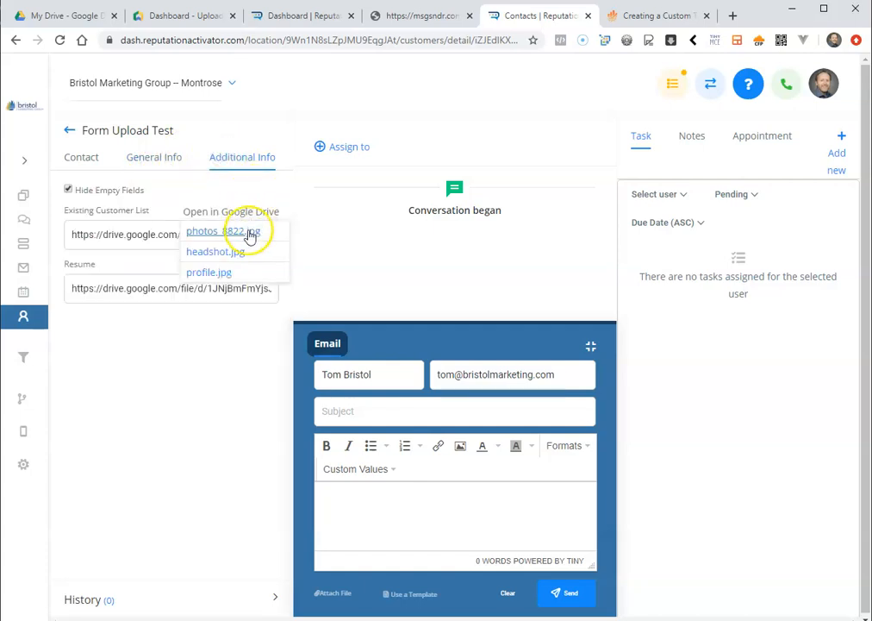
pyautogui.moveTo(218, 231)
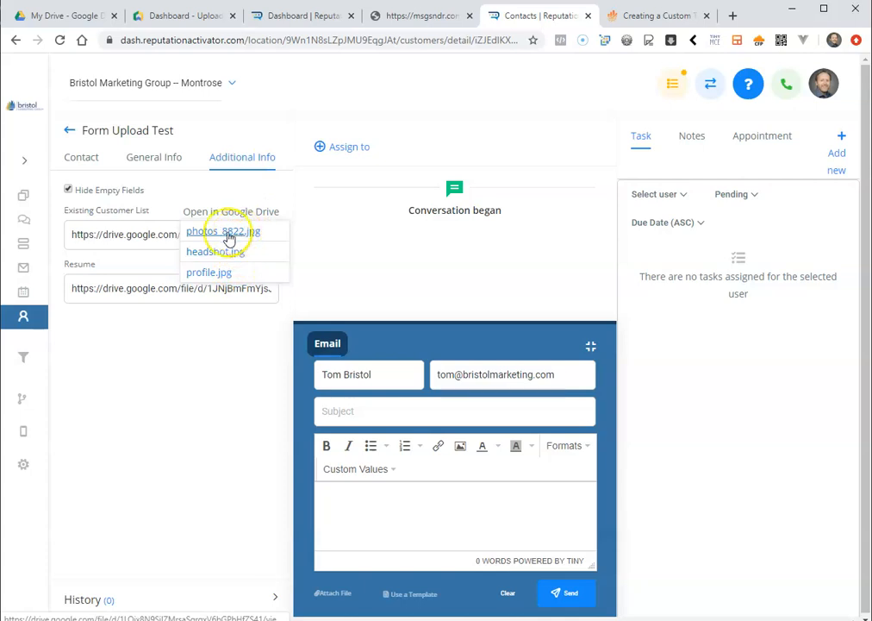
pyautogui.click(223, 231)
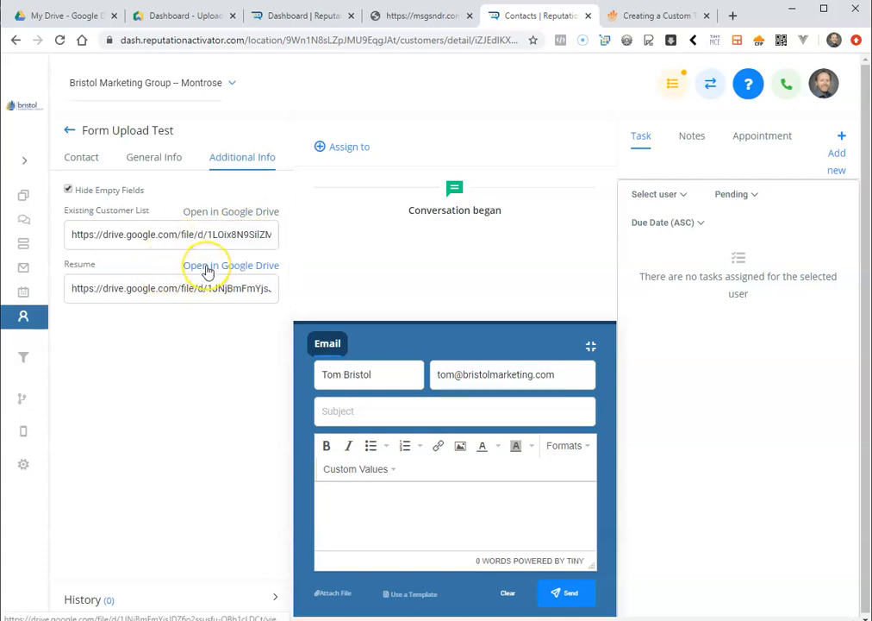
pyautogui.moveTo(174, 344)
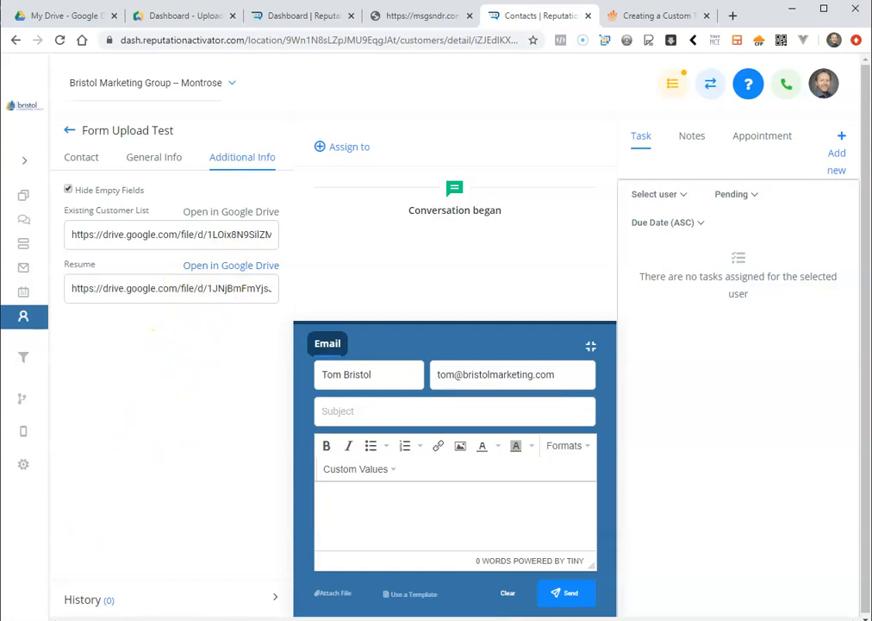
pyautogui.click(60, 15)
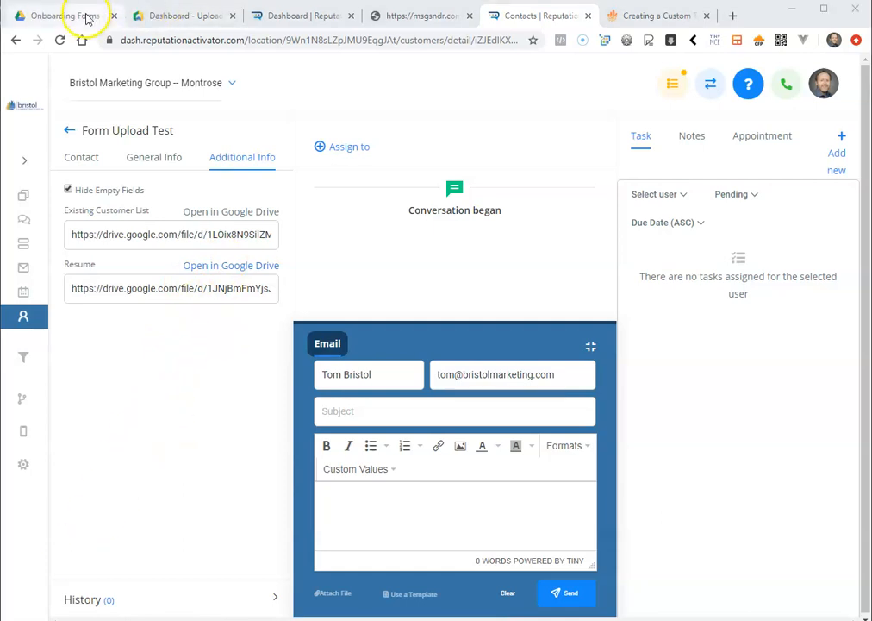
pyautogui.click(59, 15)
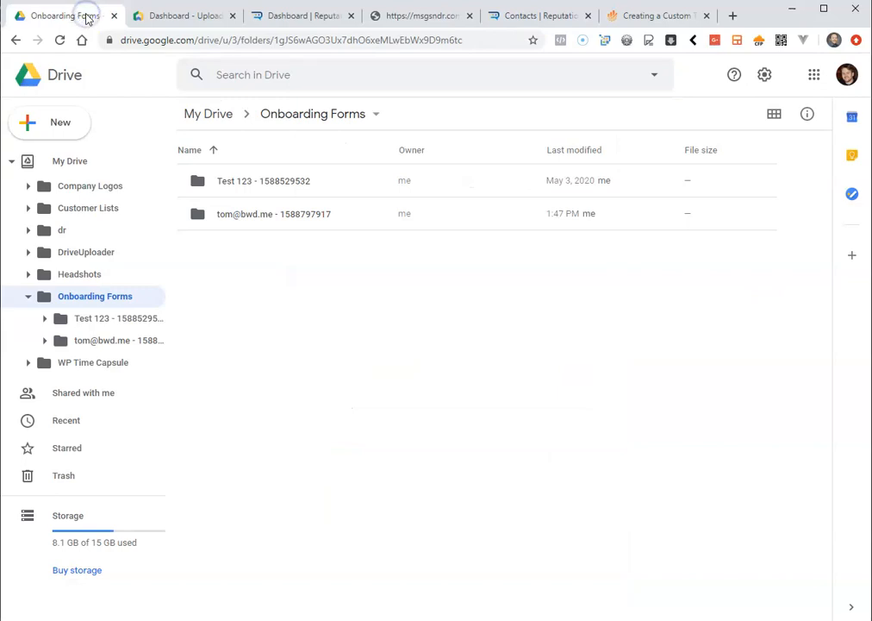
pyautogui.moveTo(313, 224)
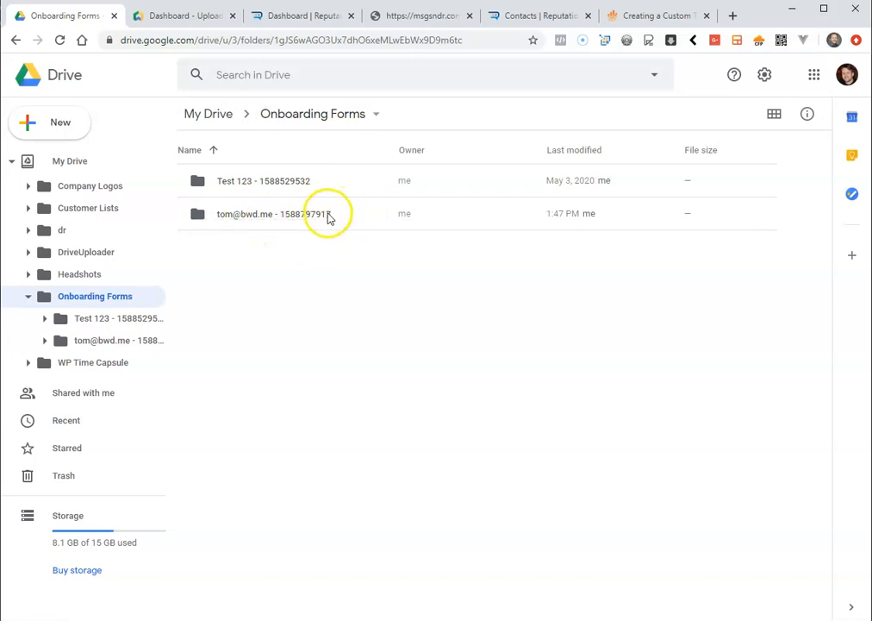
pyautogui.doubleClick(263, 213)
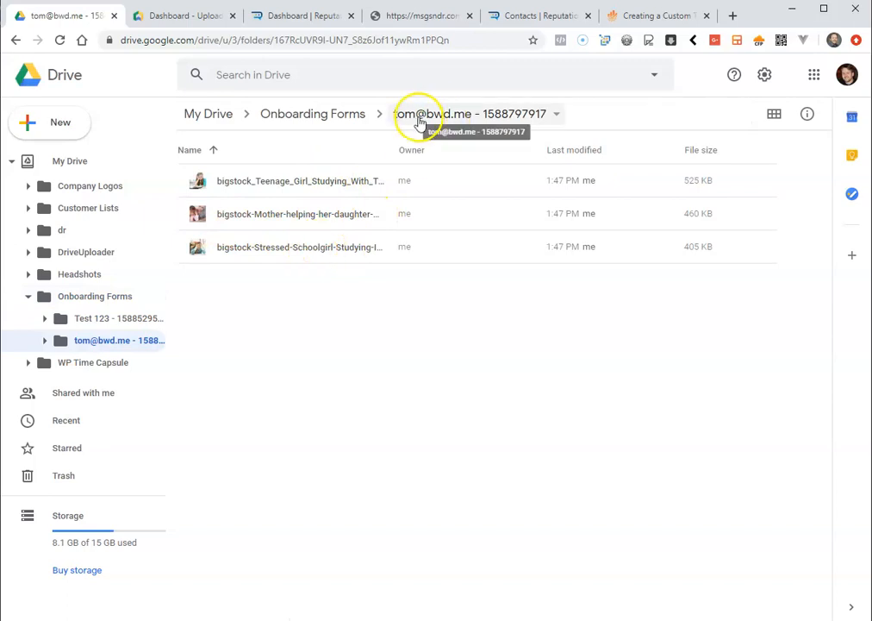
pyautogui.moveTo(538, 128)
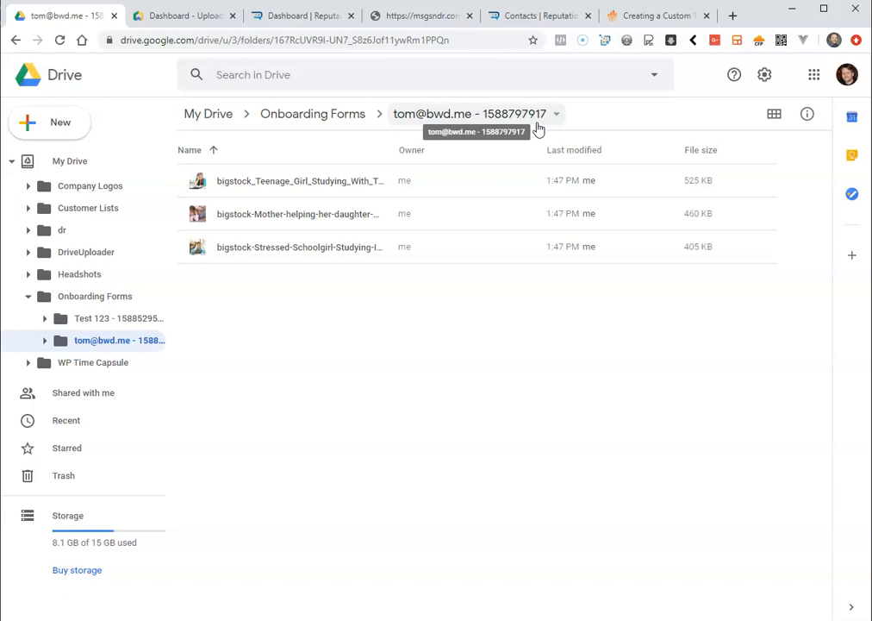
pyautogui.moveTo(312, 112)
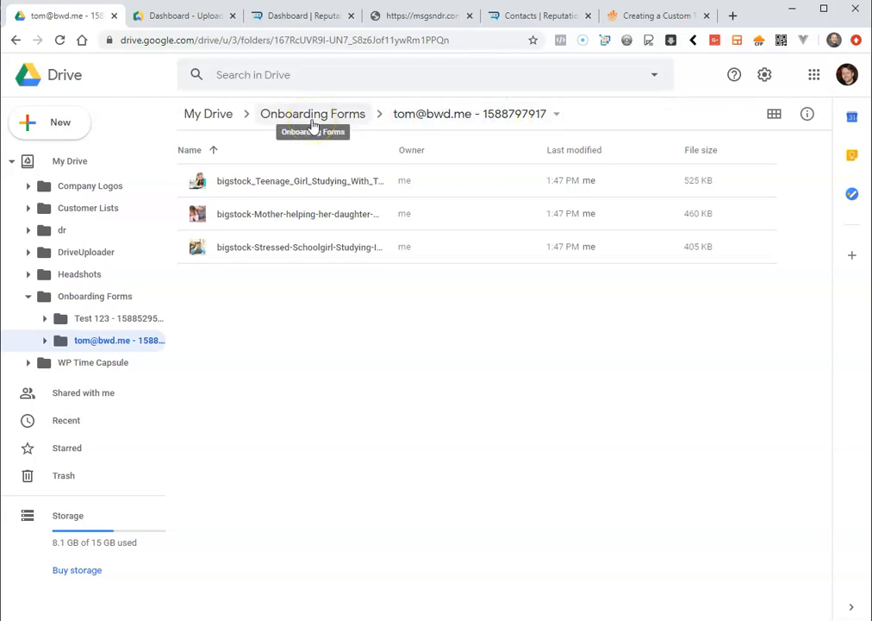
pyautogui.moveTo(310, 213)
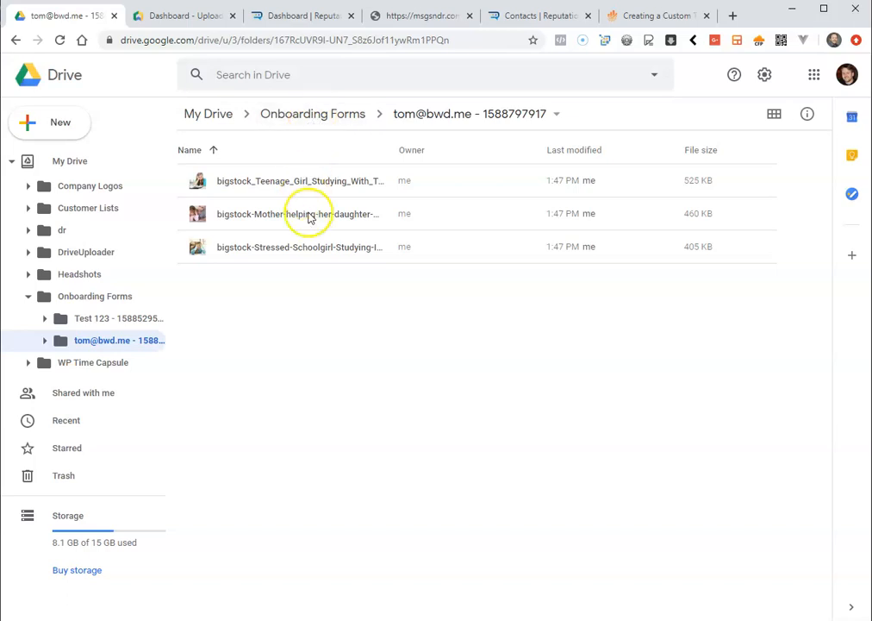
pyautogui.moveTo(310, 262)
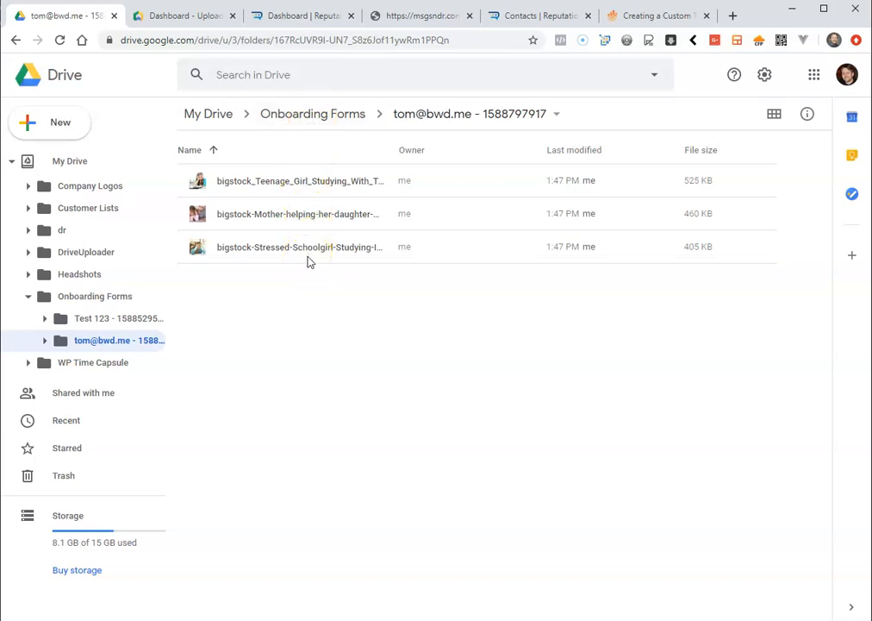
# Reveal the Headshots 'Extra notes for GoHighLevel integration', then return to the Marketers Toolkit article
pyautogui.click(184, 16)
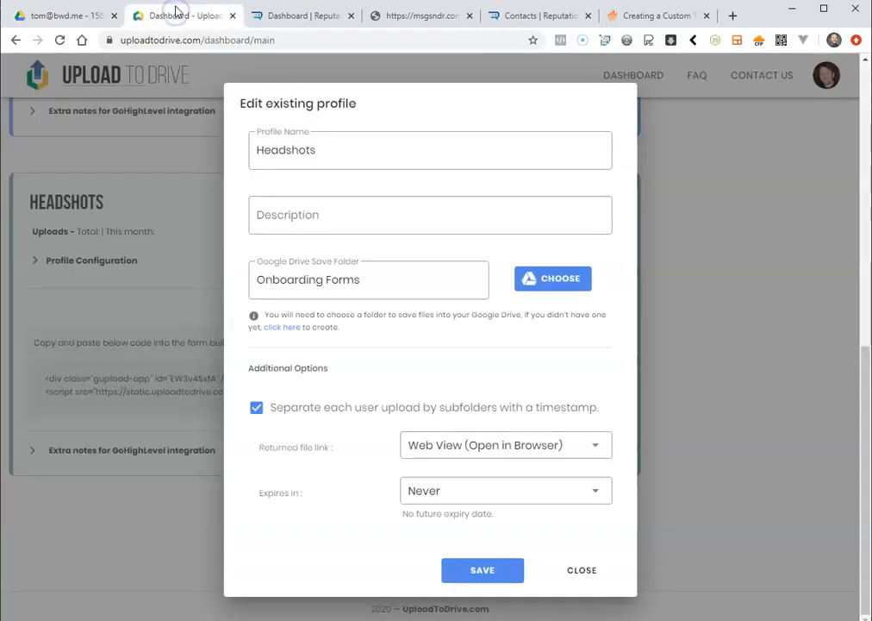
pyautogui.moveTo(563, 509)
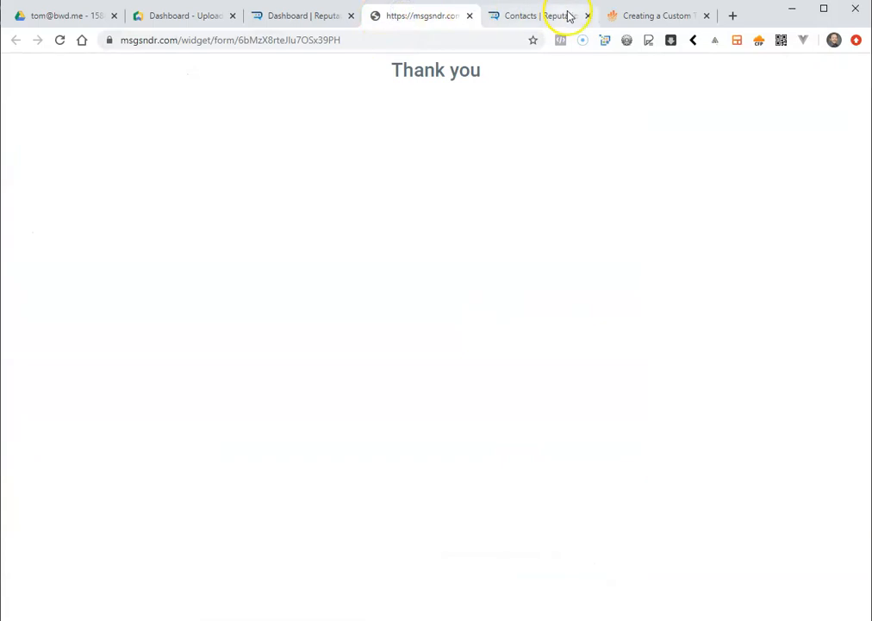
pyautogui.click(539, 15)
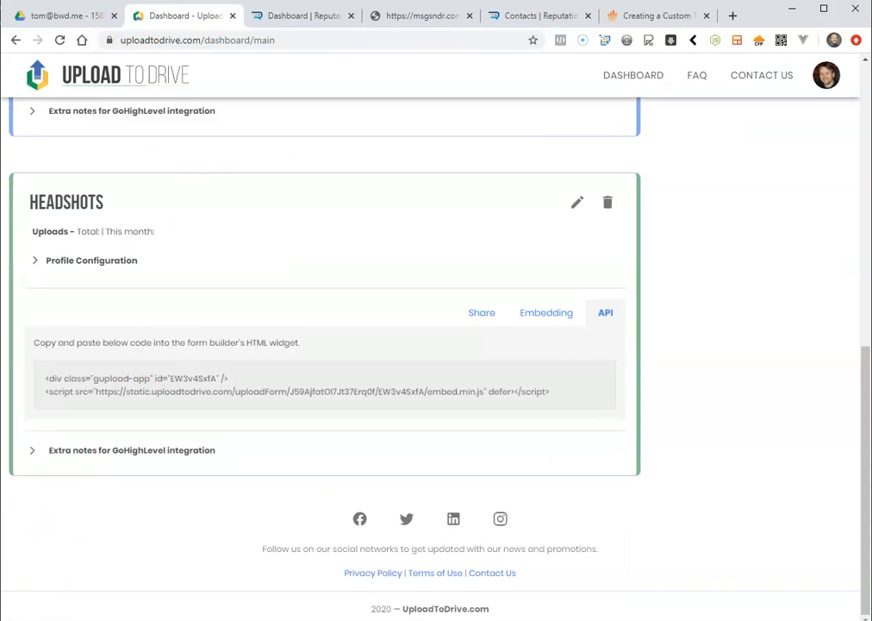
pyautogui.moveTo(169, 454)
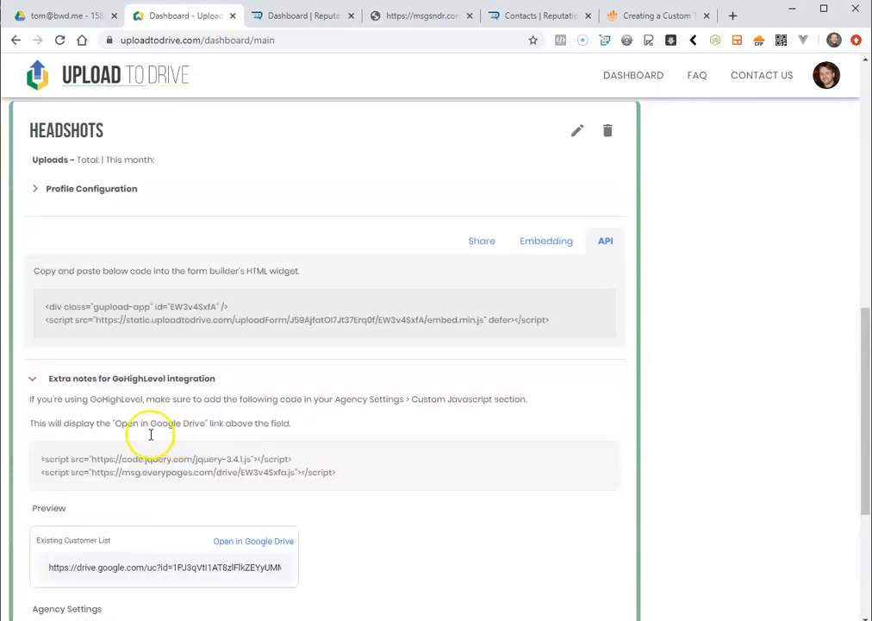
pyautogui.doubleClick(166, 458)
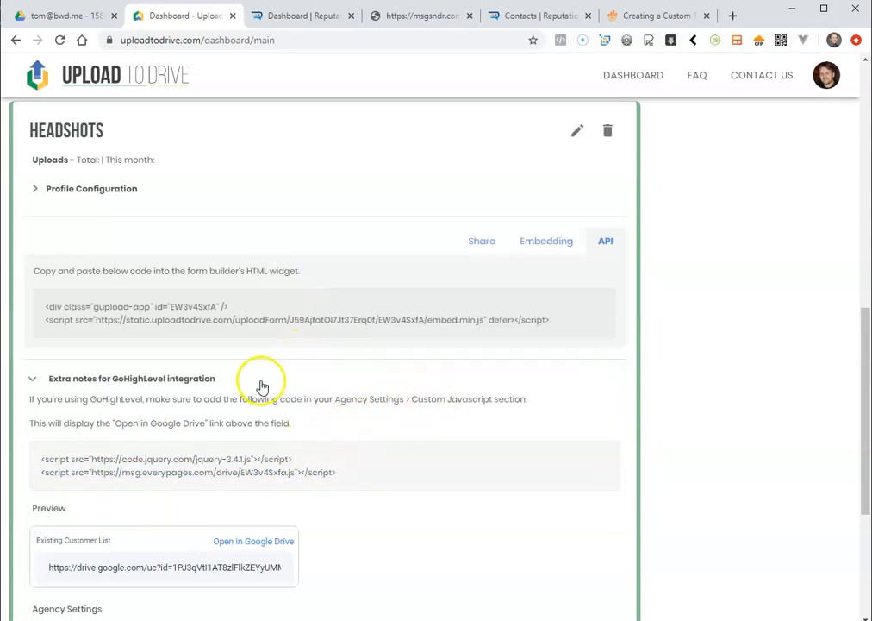
pyautogui.click(302, 15)
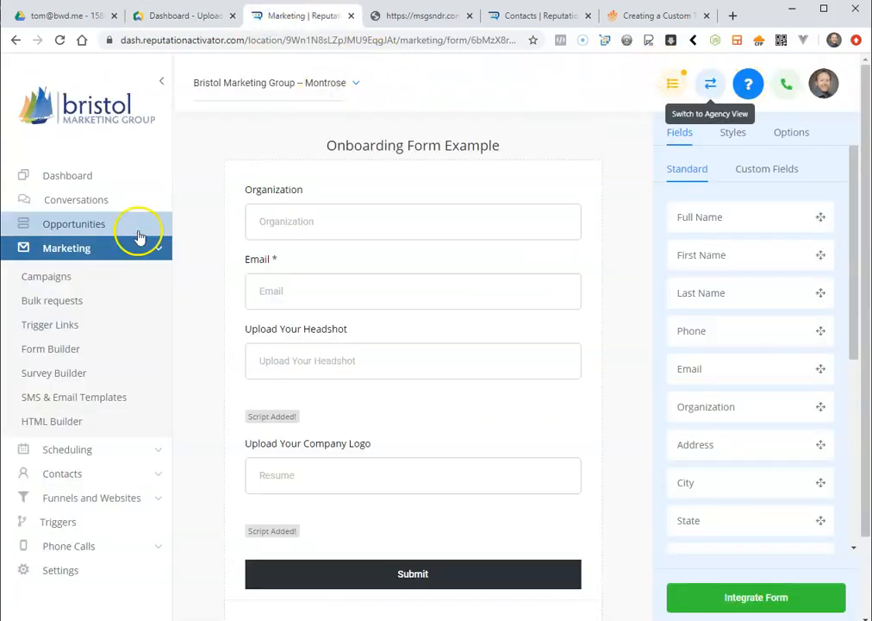
pyautogui.click(658, 16)
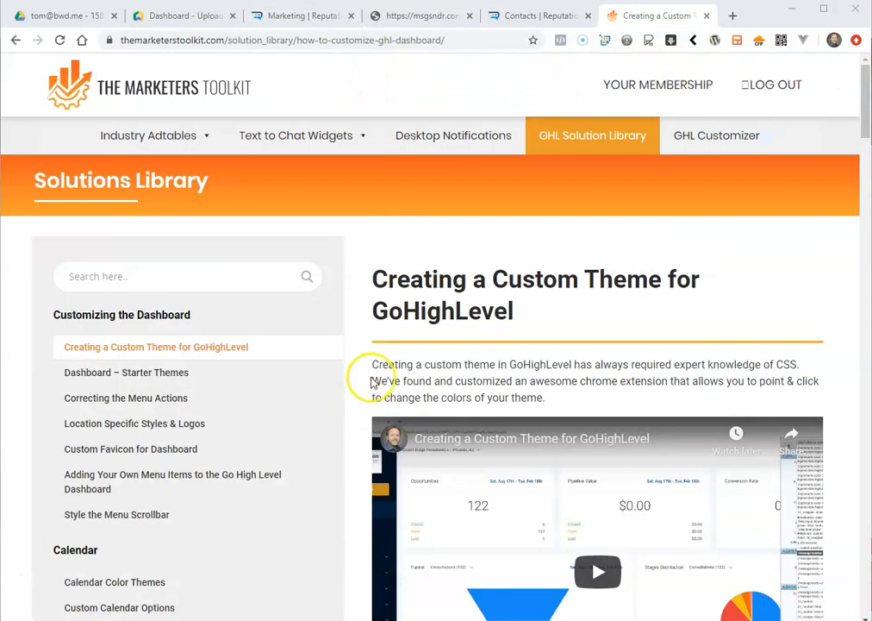
pyautogui.moveTo(349, 409)
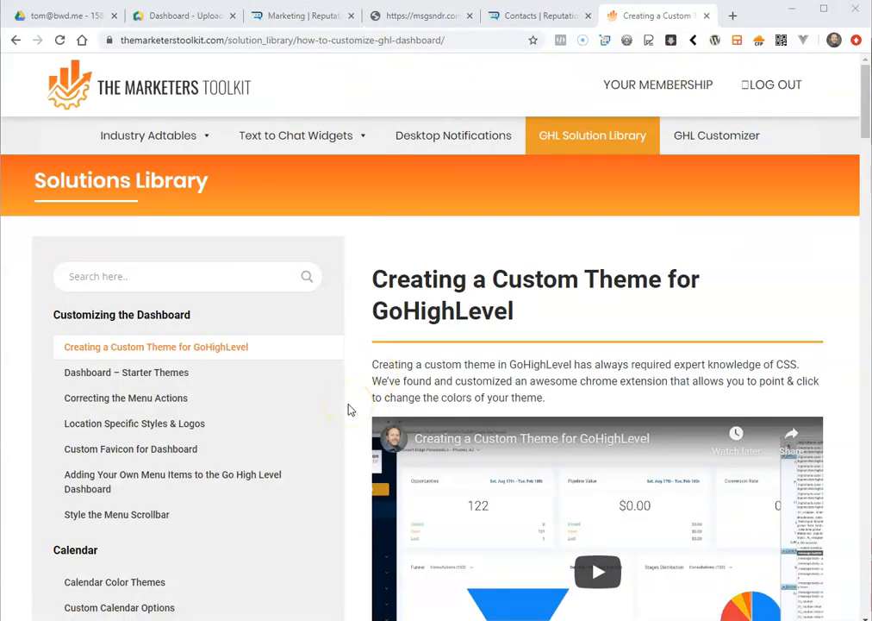